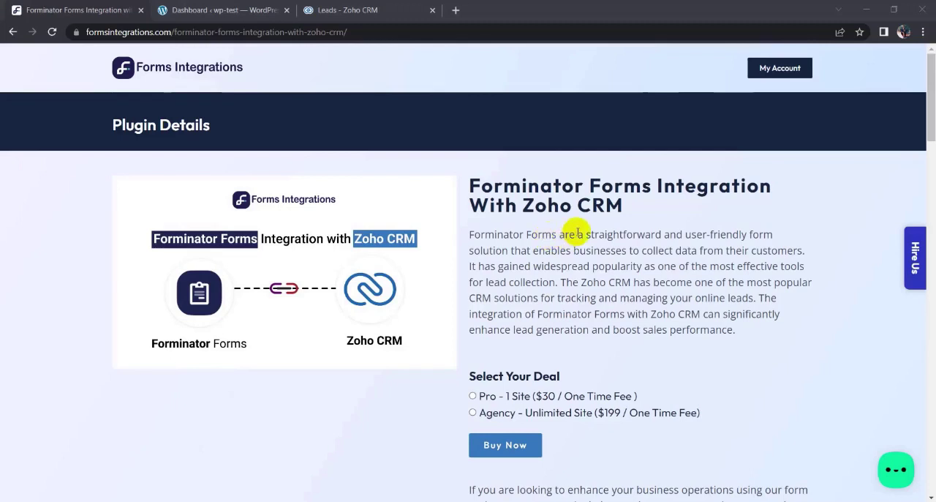
mouse_move(247, 264)
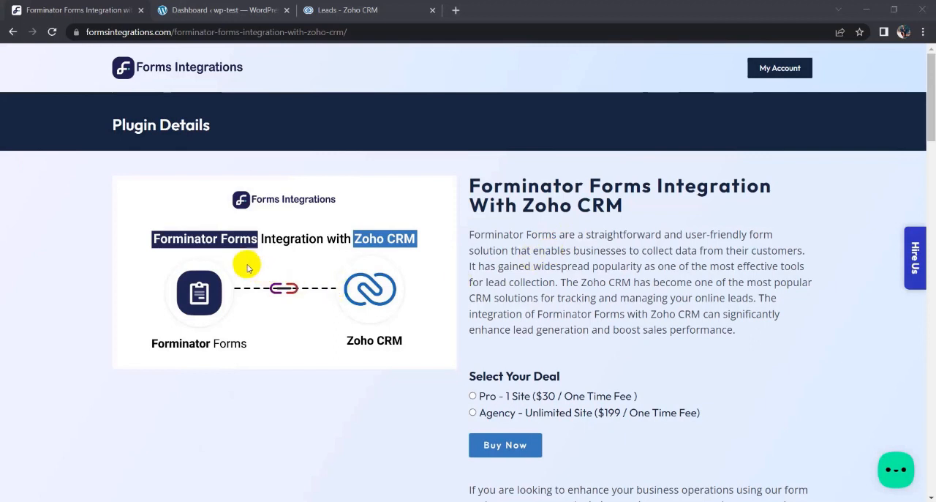
mouse_move(413, 203)
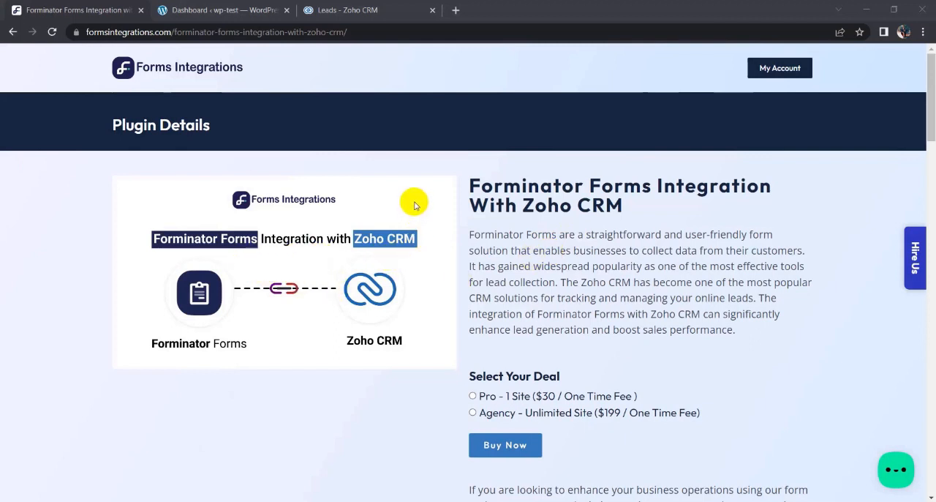
mouse_move(277, 144)
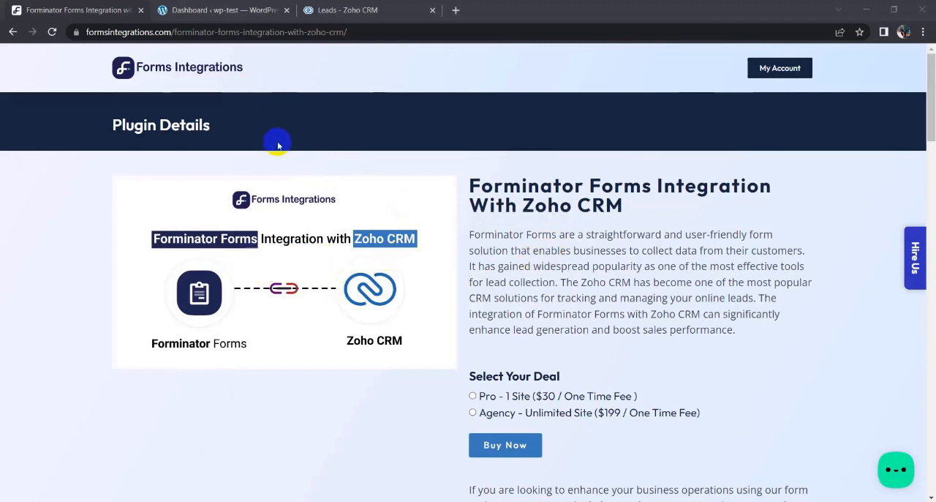
Step: Go to the Forminator-Zoho CRM Integrations page in the WordPress admin
click(223, 9)
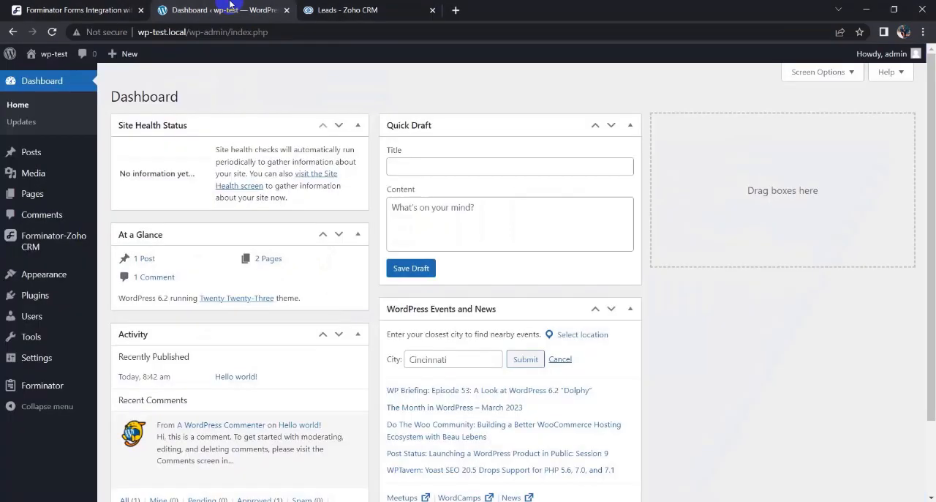
mouse_move(264, 96)
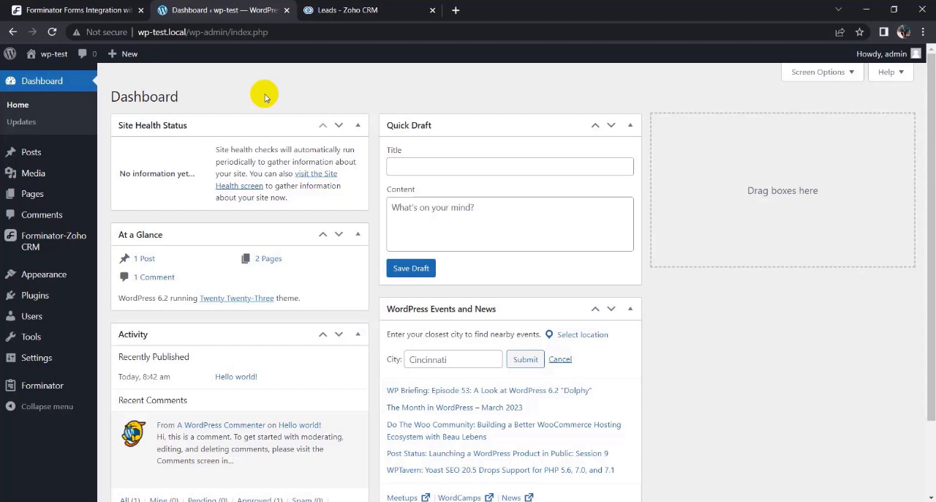
click(52, 241)
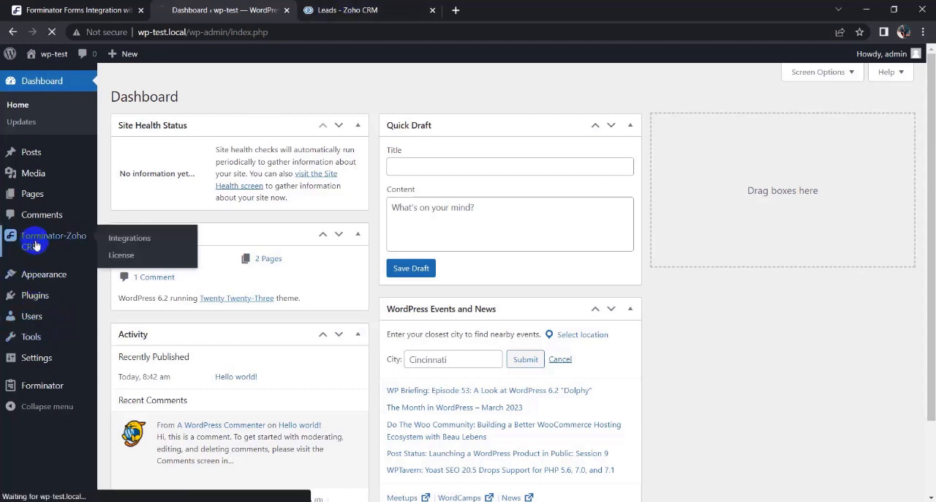
click(130, 238)
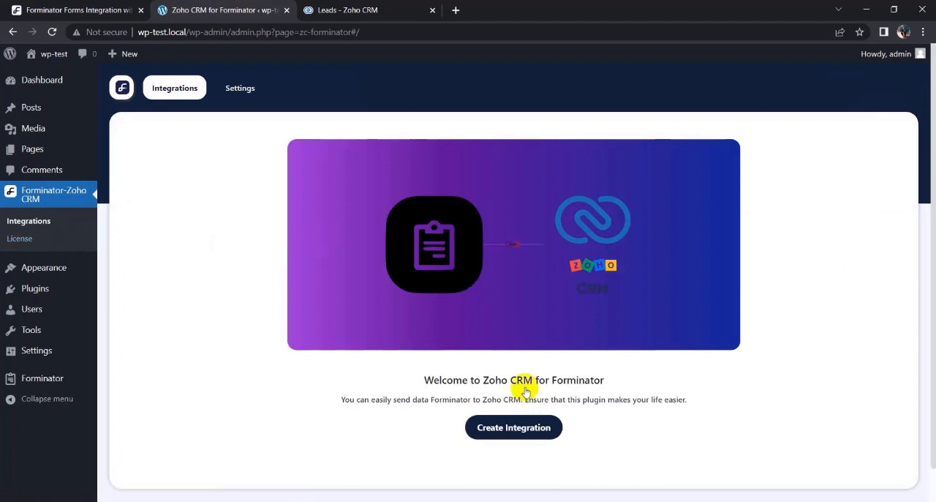
Step: Create a new integration using the Forminator form 'contact-form' as its source
click(514, 427)
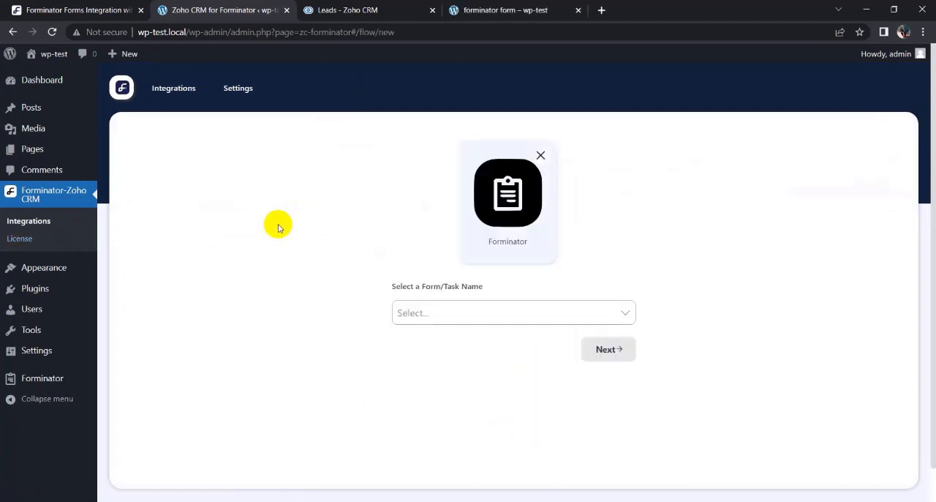
mouse_move(227, 245)
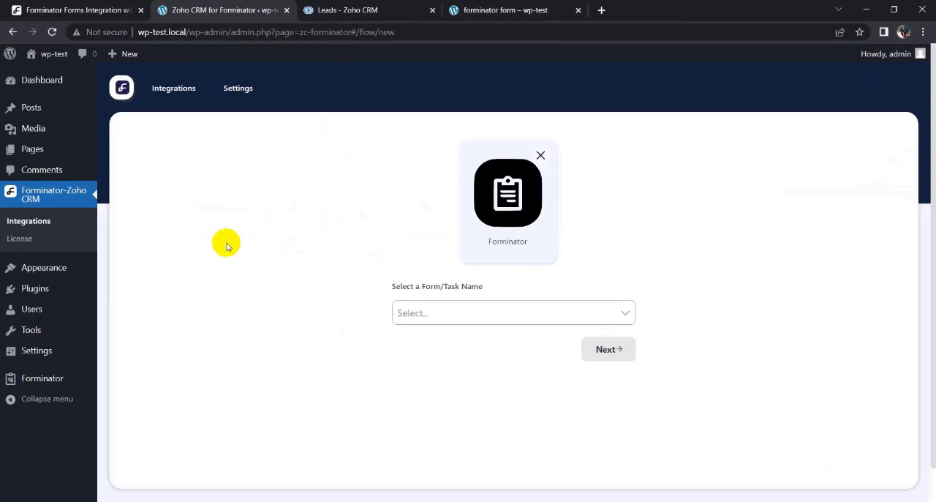
mouse_move(256, 292)
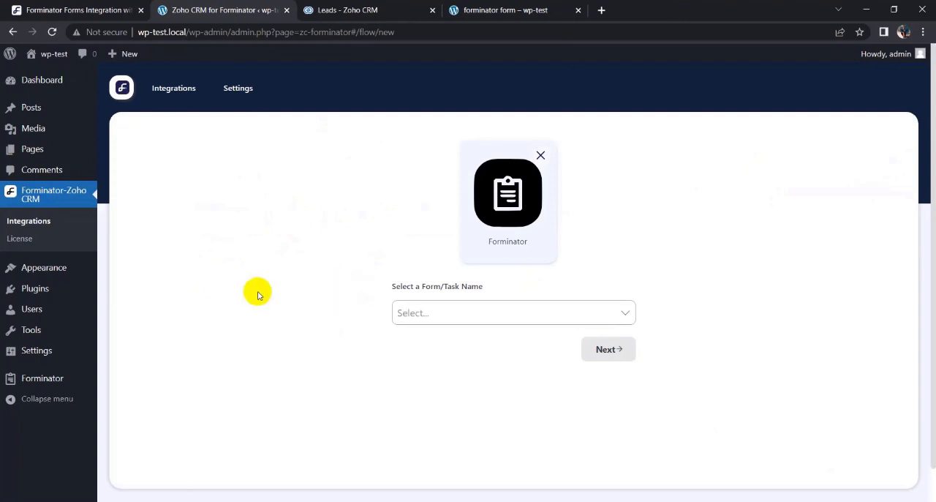
click(512, 313)
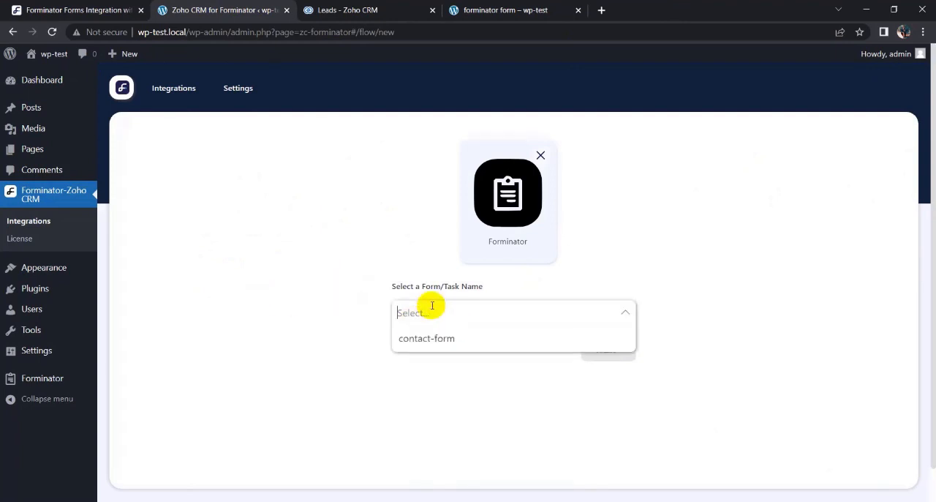
click(427, 338)
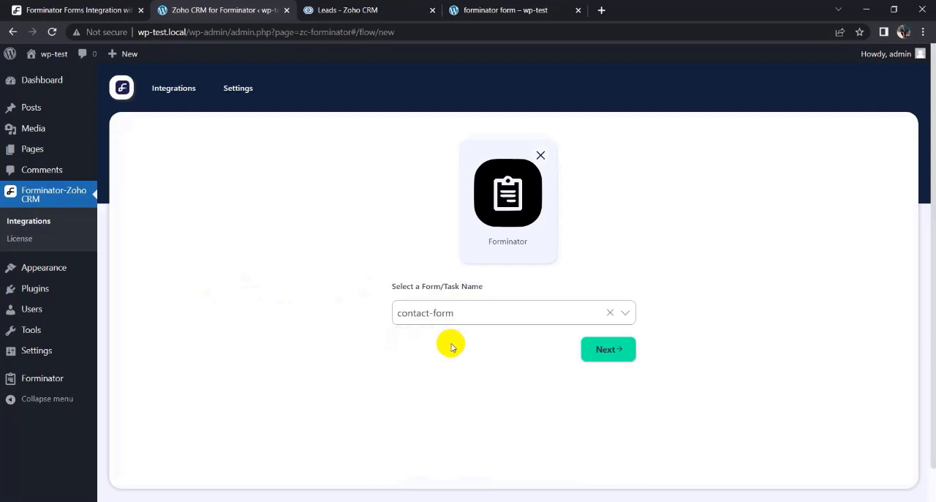
mouse_move(618, 345)
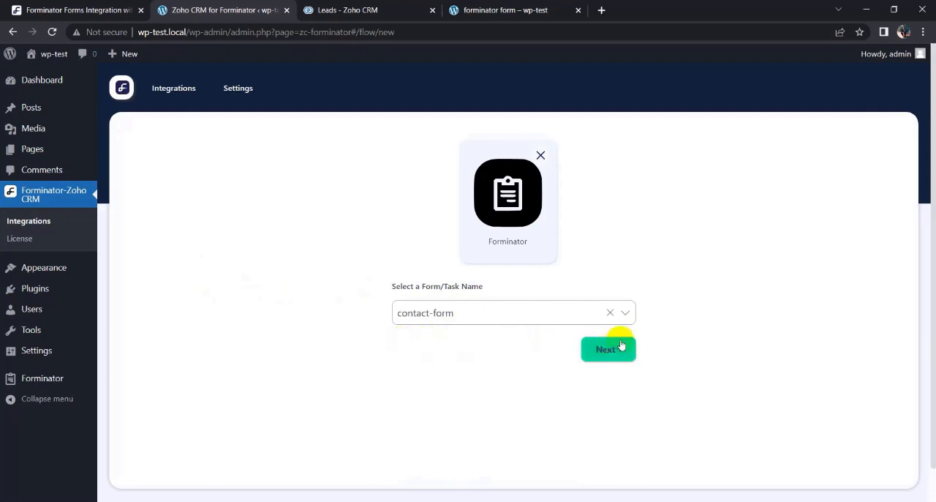
Step: Continue to the Zoho CRM settings step, list the data centers, and view Zoho Leads
click(608, 348)
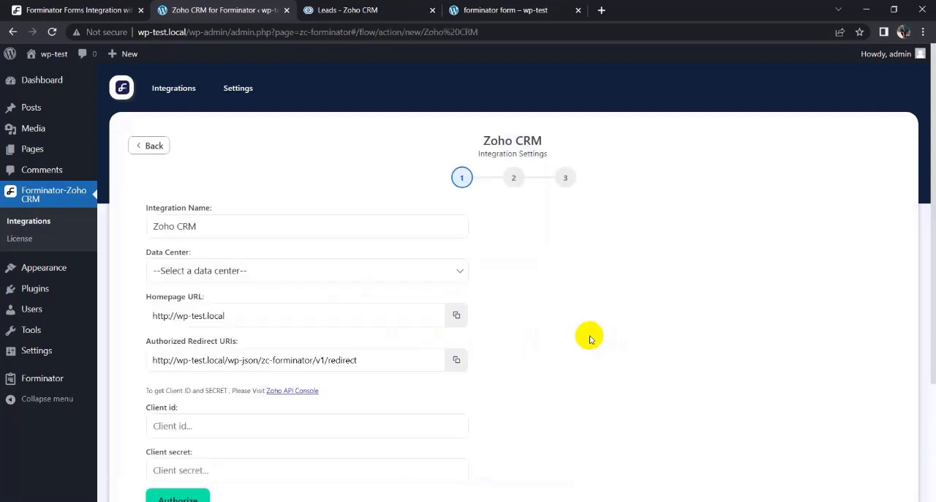
mouse_move(597, 313)
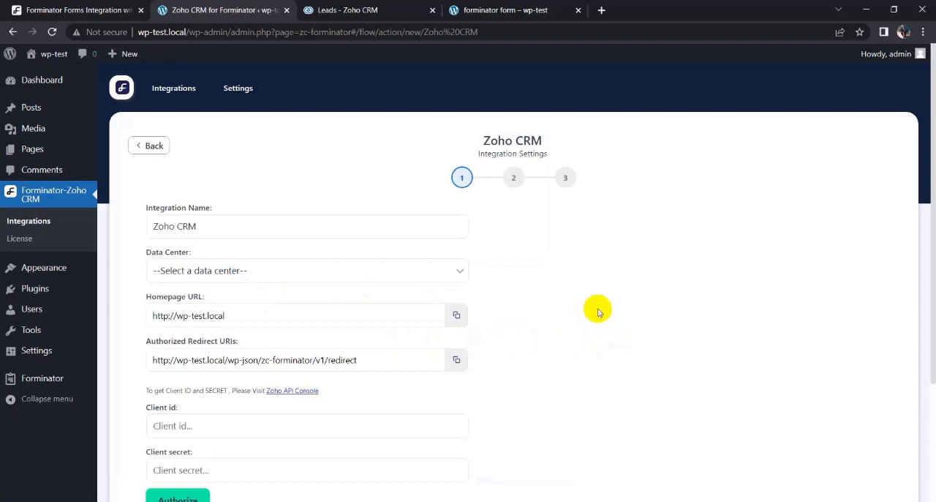
click(306, 270)
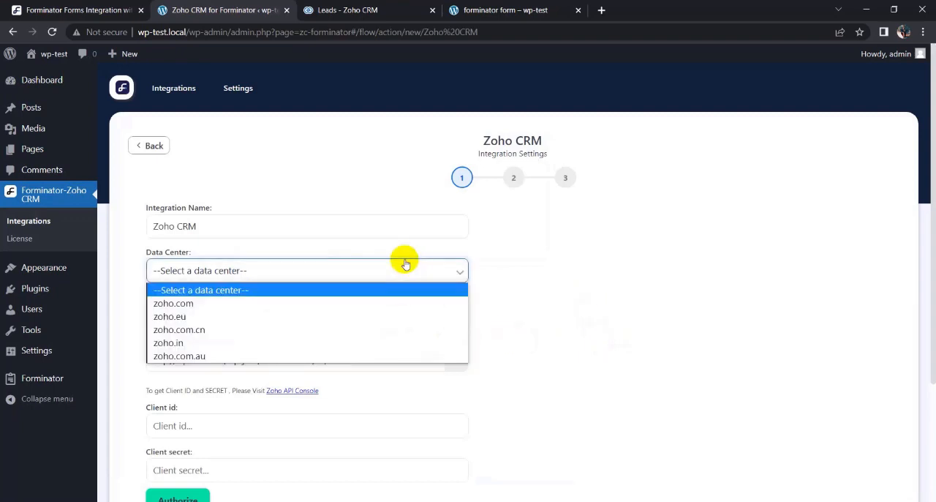
click(369, 10)
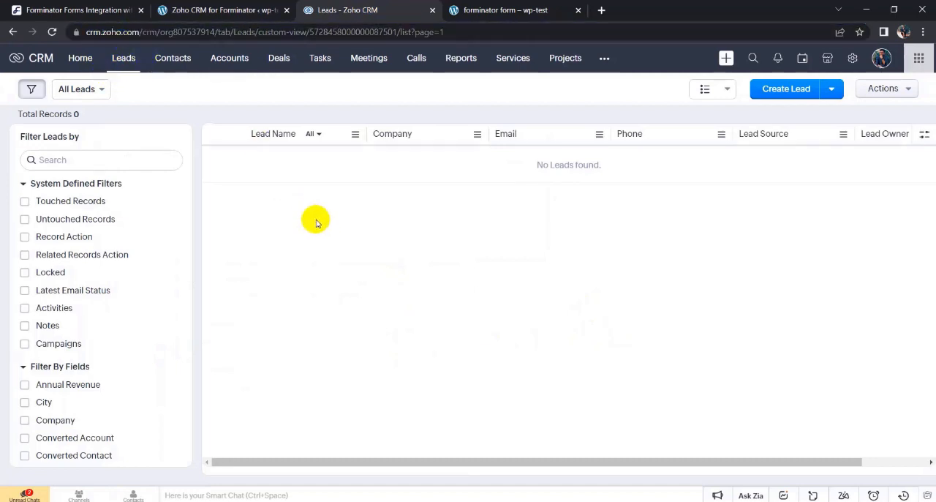
mouse_move(589, 216)
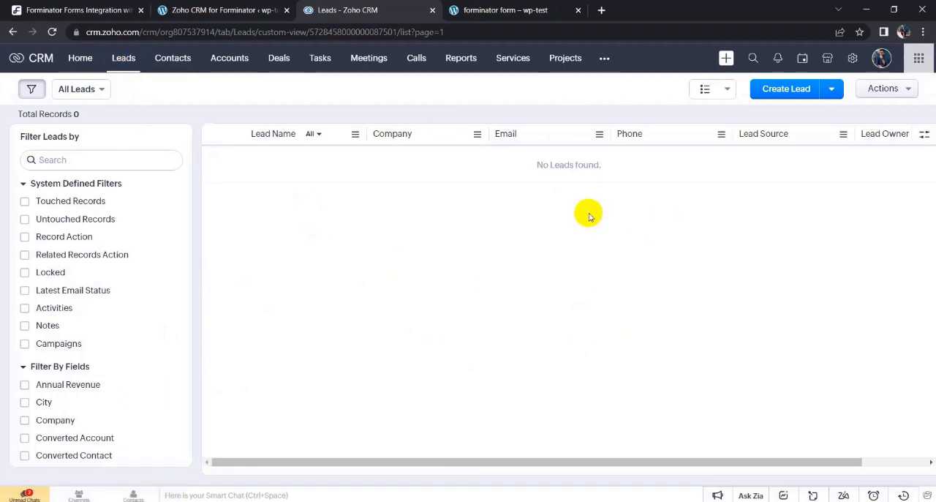
mouse_move(553, 186)
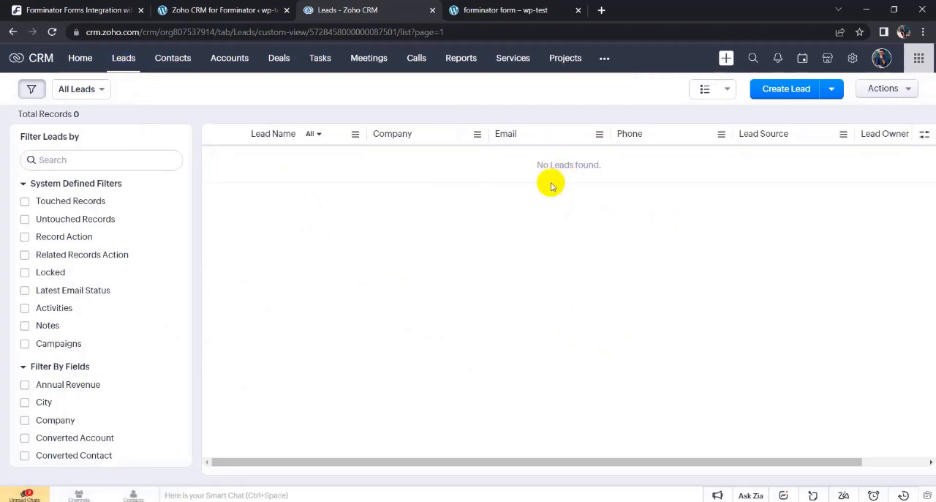
mouse_move(481, 183)
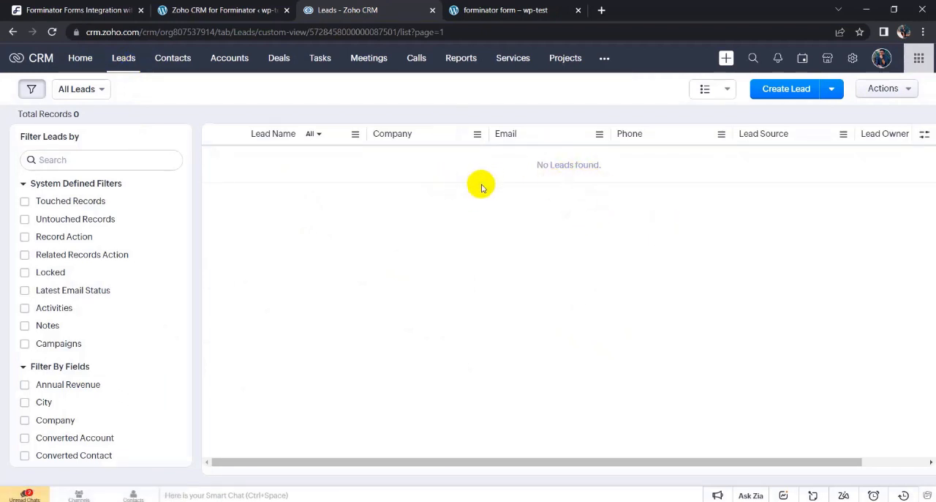
Step: Choose zoho.com as the integration's data center
click(223, 10)
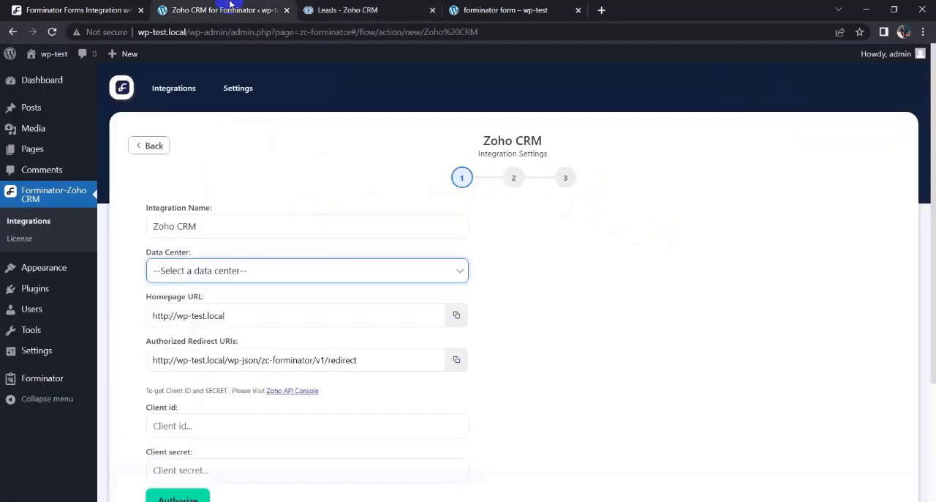
mouse_move(297, 286)
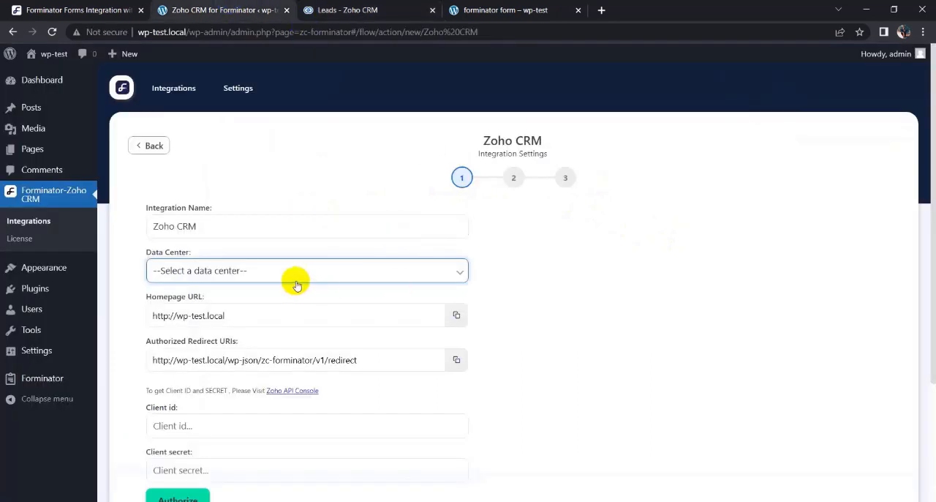
click(307, 270)
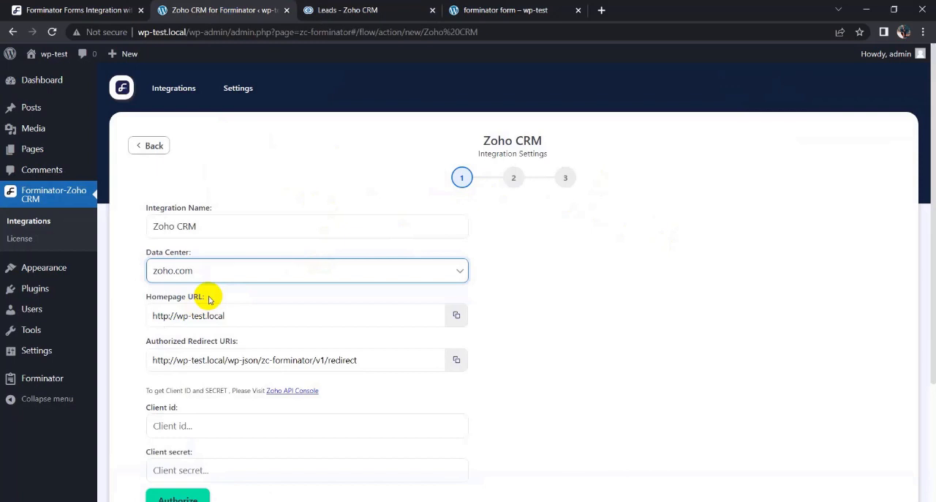
scroll(down, 3)
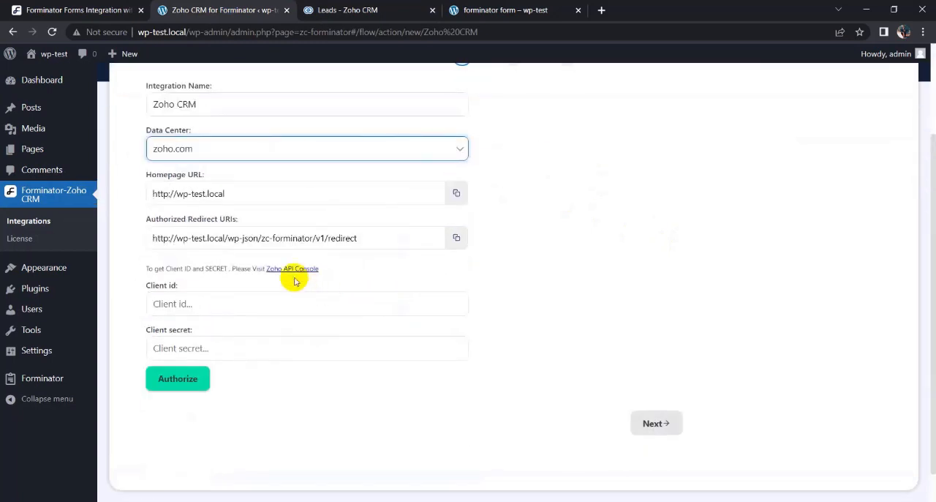
Step: Start a new server-based client in Zoho API Console named 'forminator'
click(293, 268)
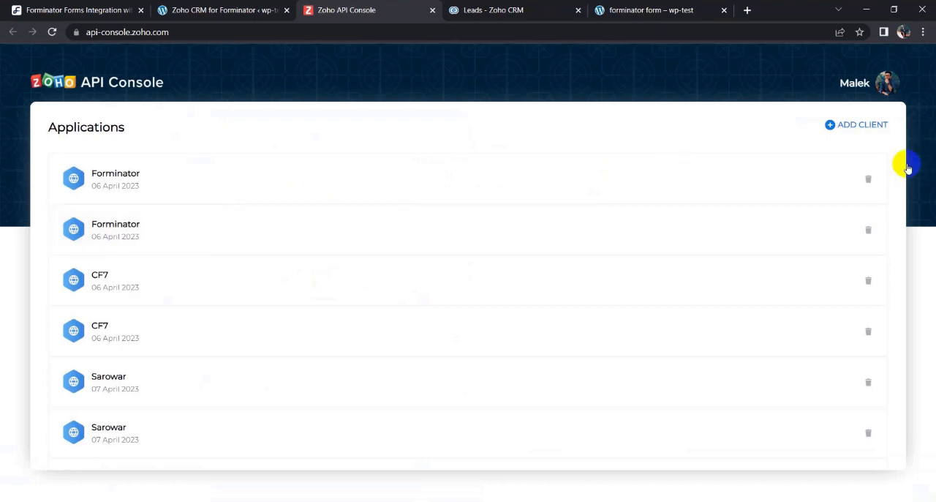
click(855, 124)
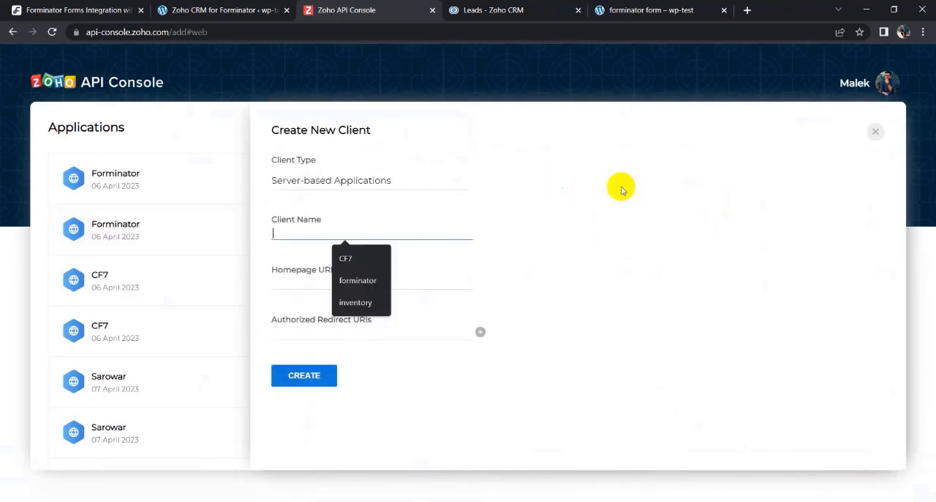
mouse_move(296, 218)
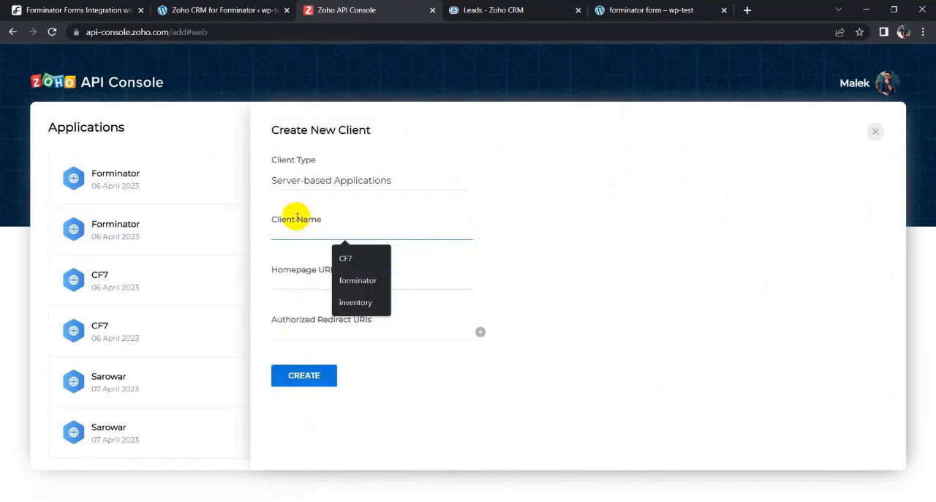
click(358, 280)
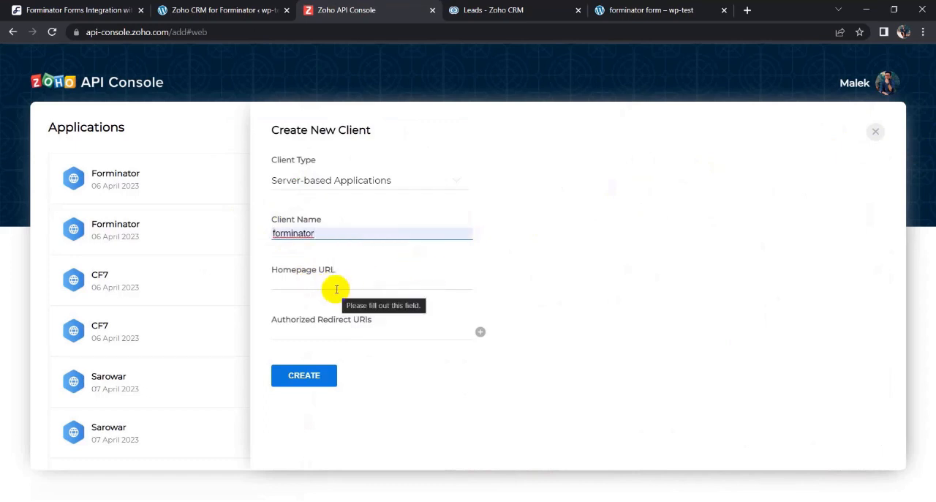
mouse_move(344, 269)
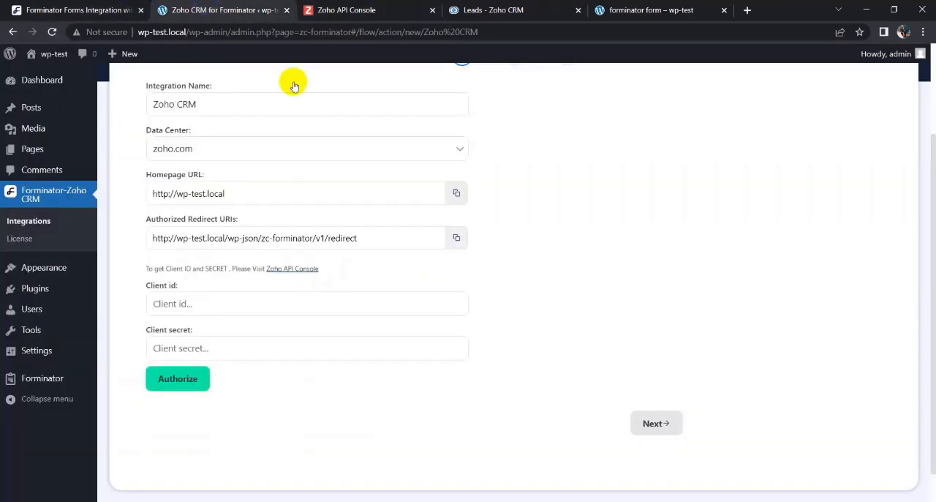
Step: Create the forminator client using the plugin's homepage URL and redirect URI
click(456, 193)
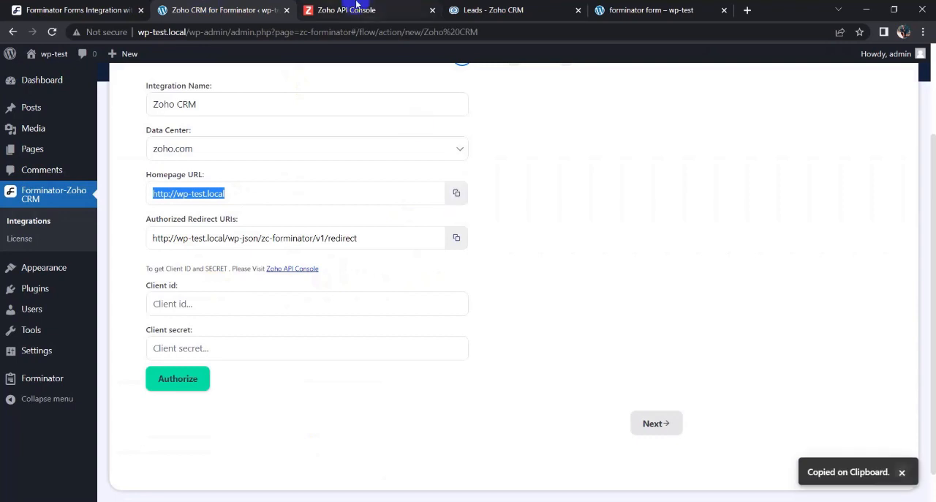
right_click(307, 283)
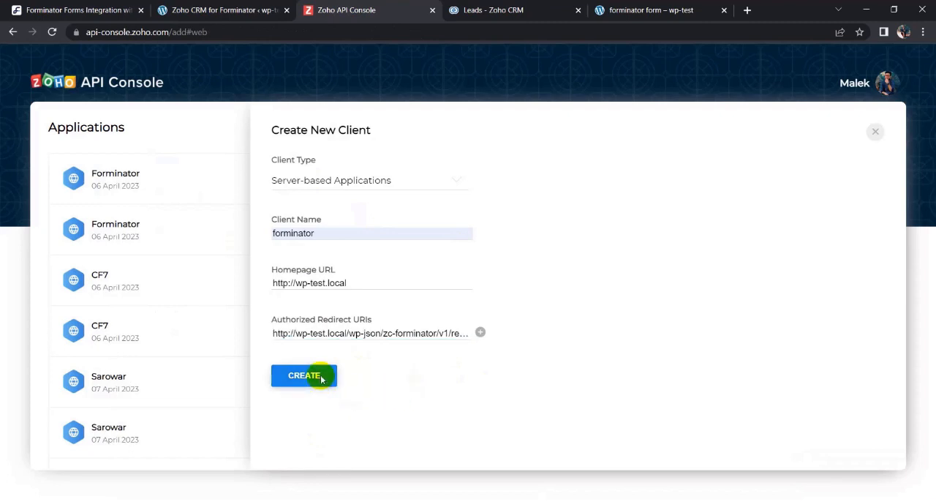
click(304, 375)
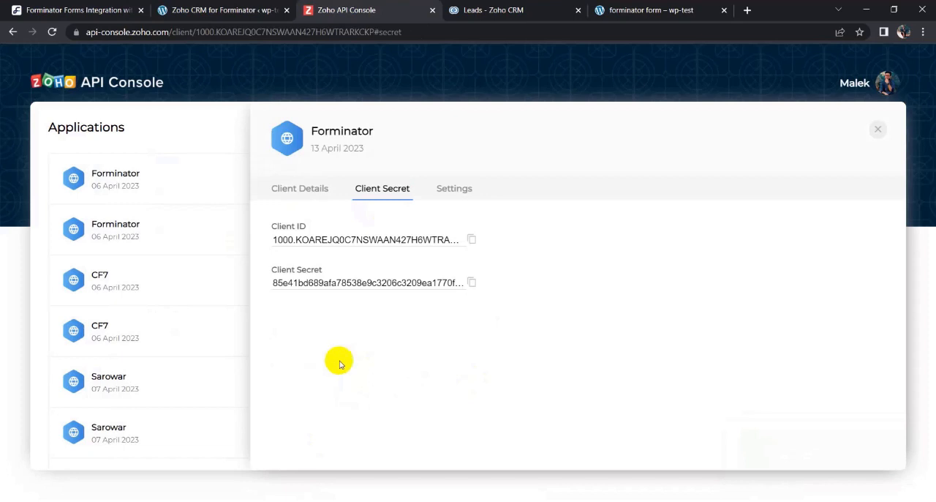
mouse_move(392, 335)
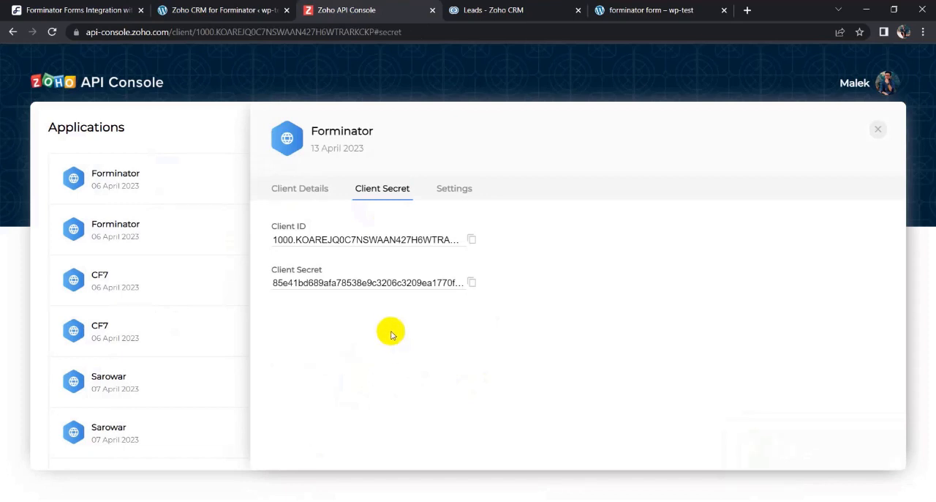
Step: Paste the new client's ID and secret into the plugin's Client id and Client secret fields
click(471, 283)
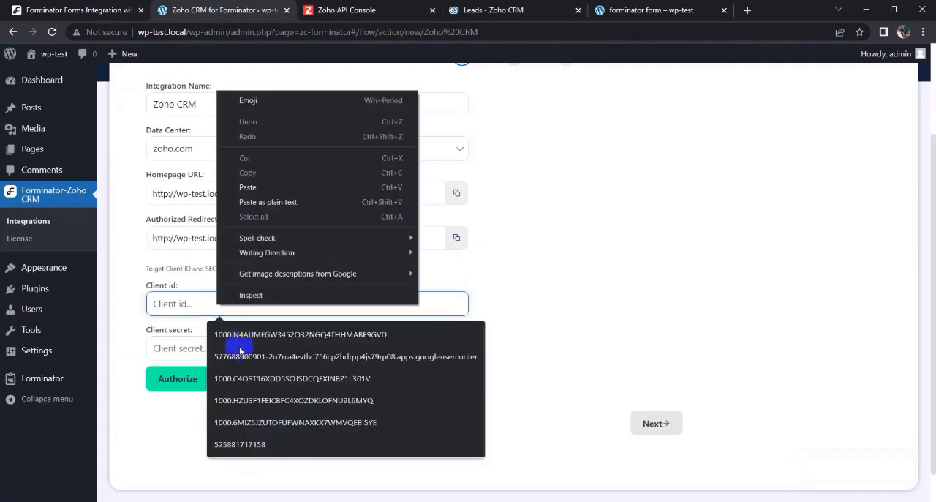
click(343, 10)
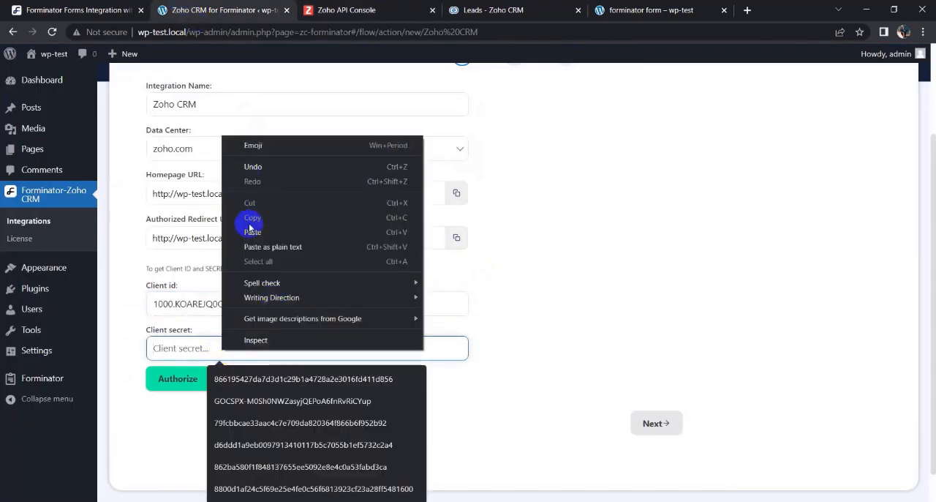
click(252, 232)
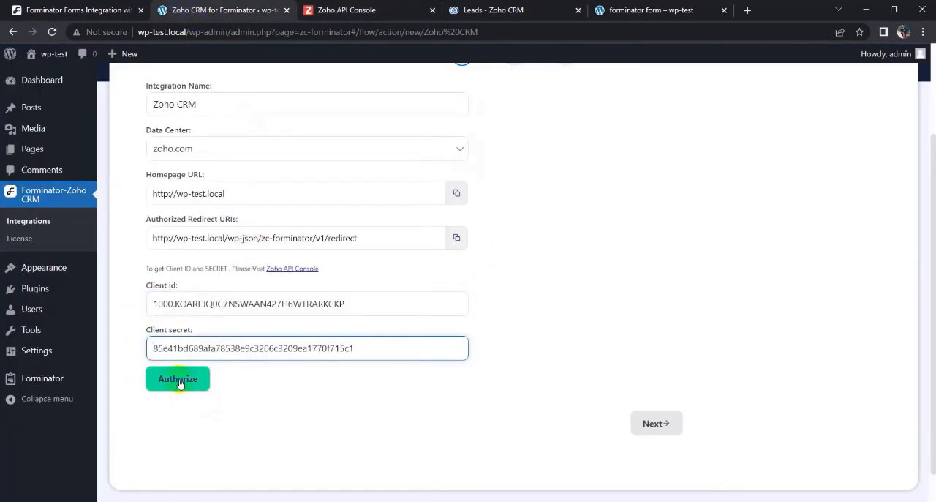
Step: Authorize the integration and accept forminator's Zoho CRM access request
click(177, 378)
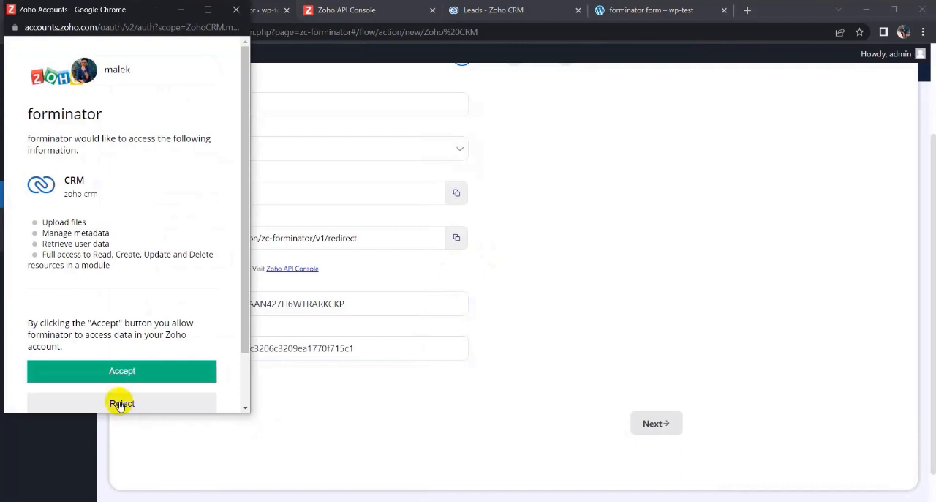
click(121, 371)
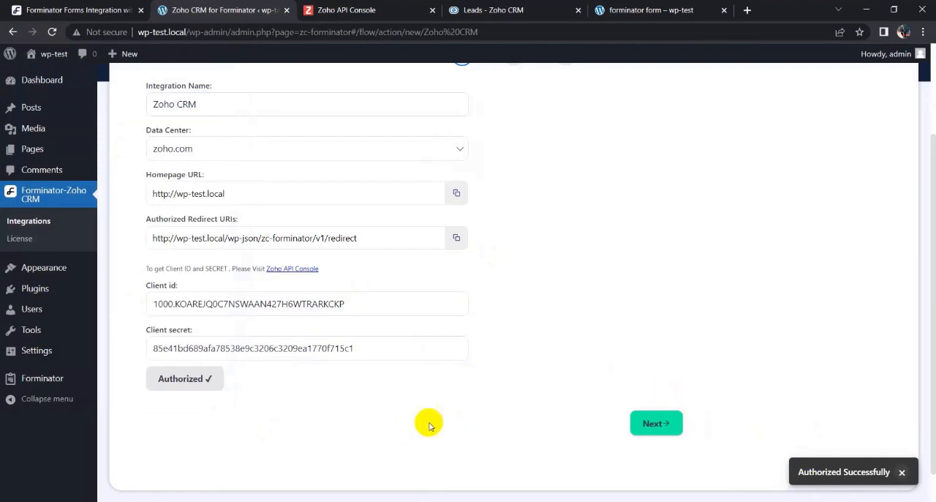
Step: Continue to the next step, refresh modules, and select Leads with the Standard layout
click(655, 422)
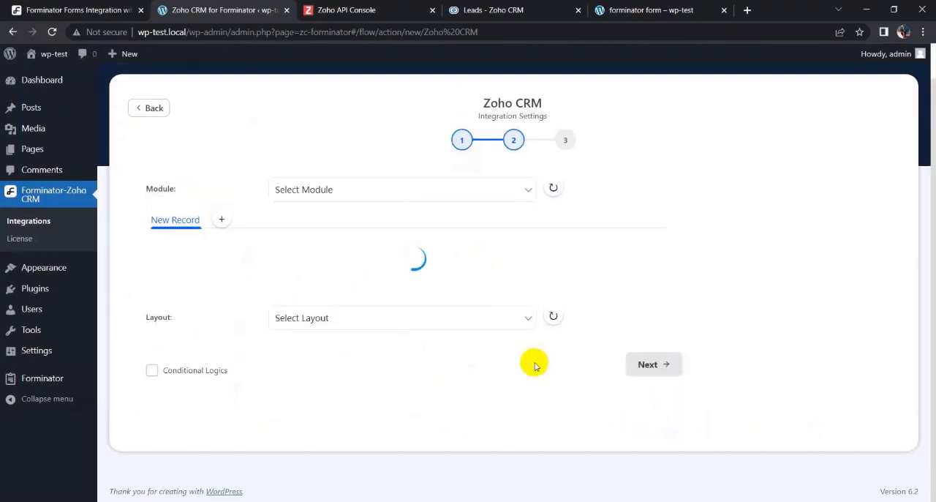
click(553, 188)
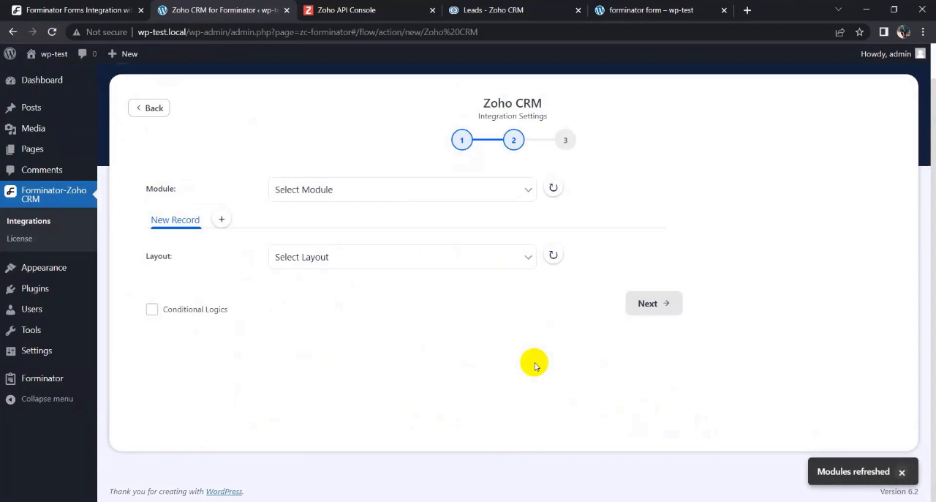
click(402, 189)
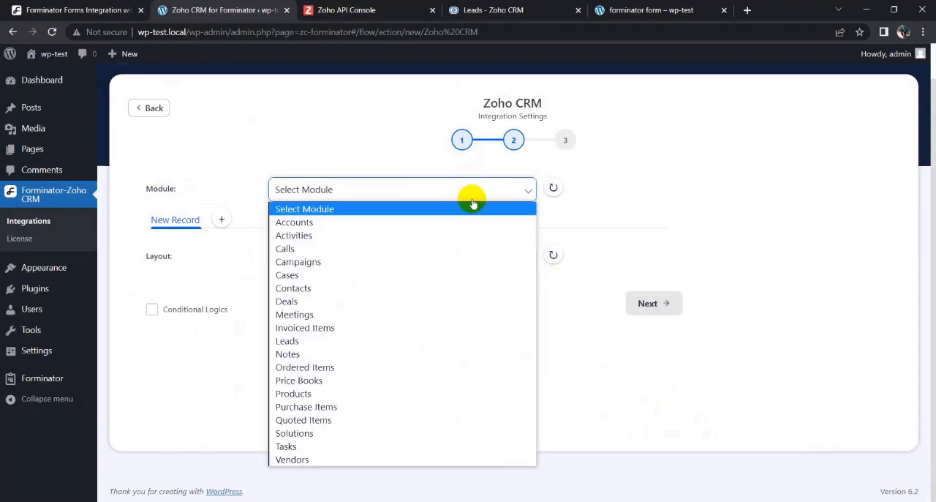
click(286, 340)
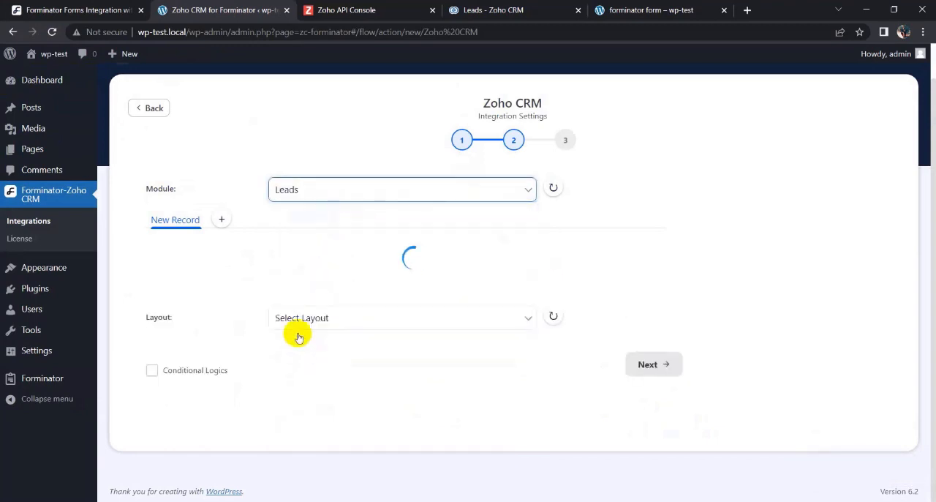
click(553, 315)
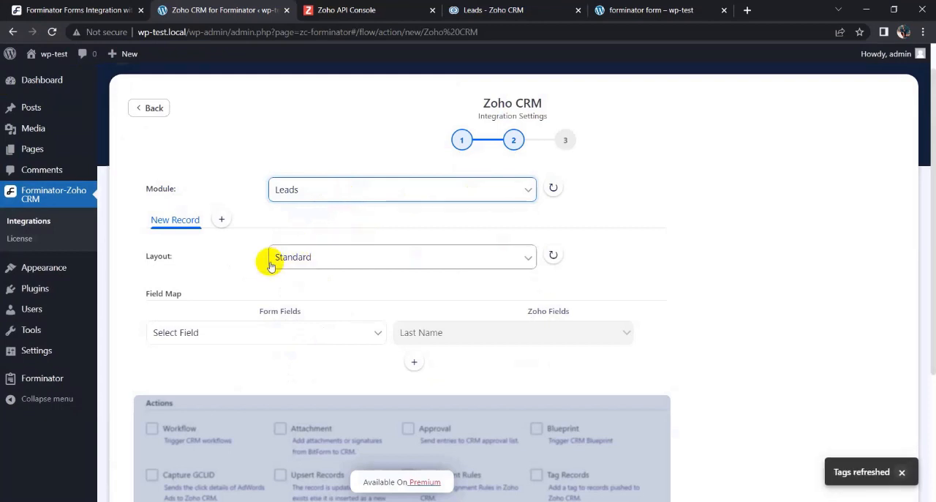
click(402, 257)
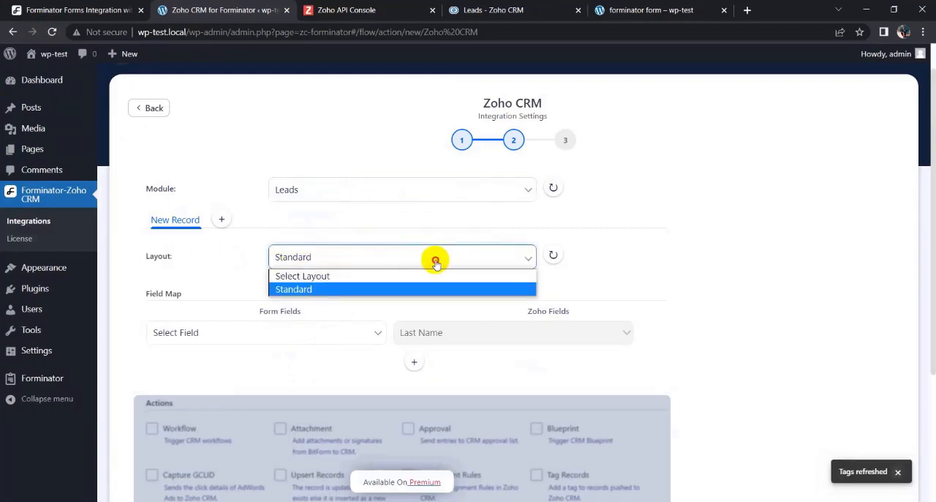
click(294, 289)
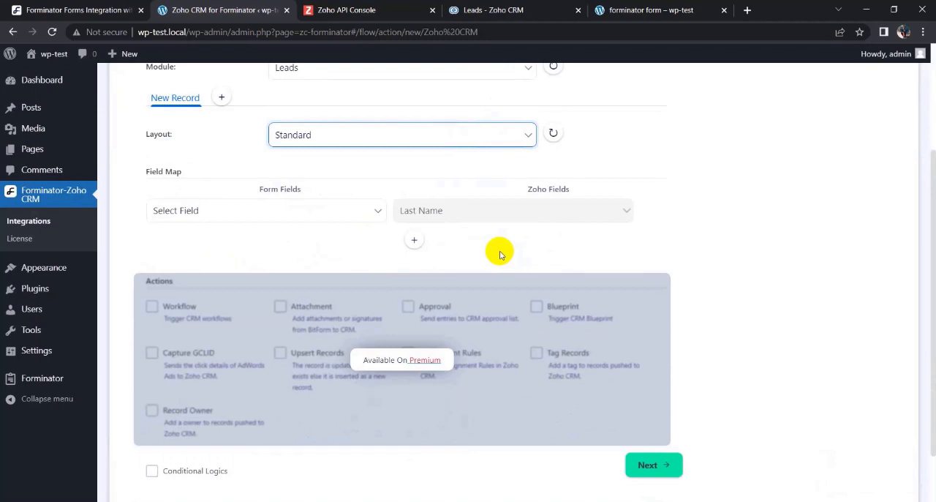
mouse_move(338, 219)
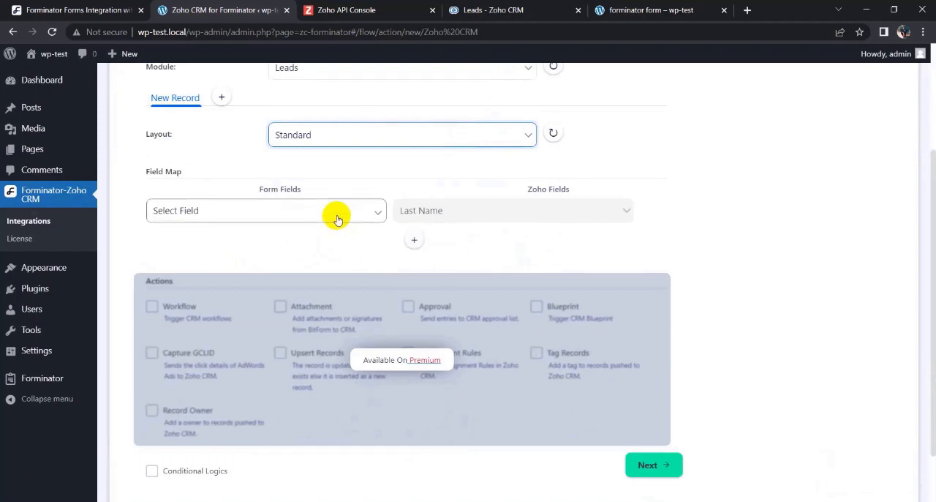
Step: Map form First Name to Zoho Last Name and Email Address to Zoho Email
click(264, 210)
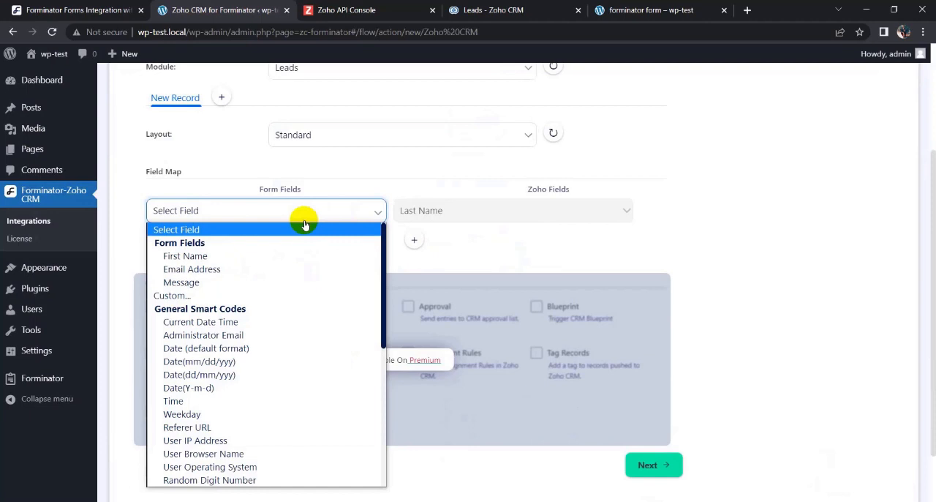
mouse_move(313, 222)
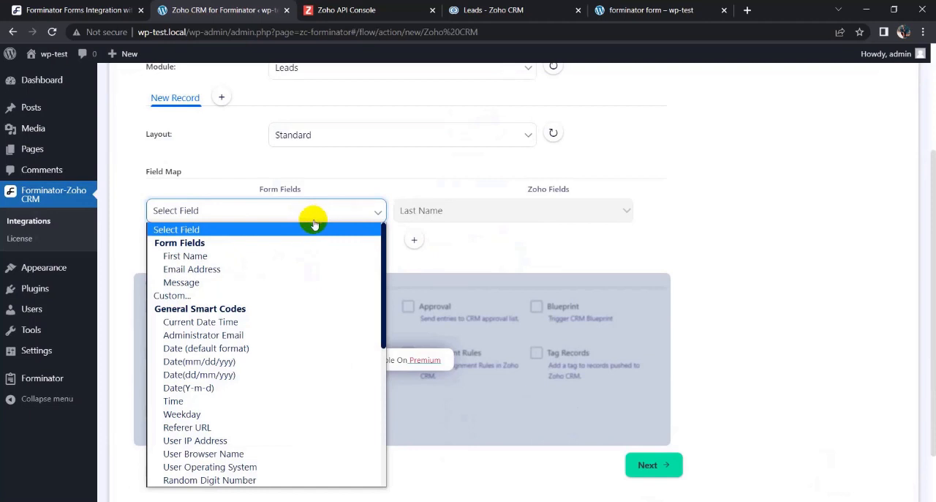
click(185, 256)
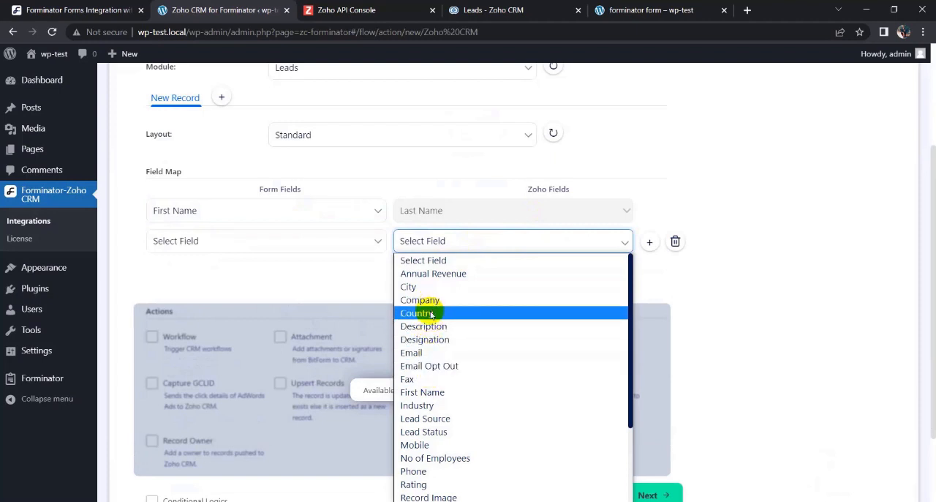
mouse_move(414, 445)
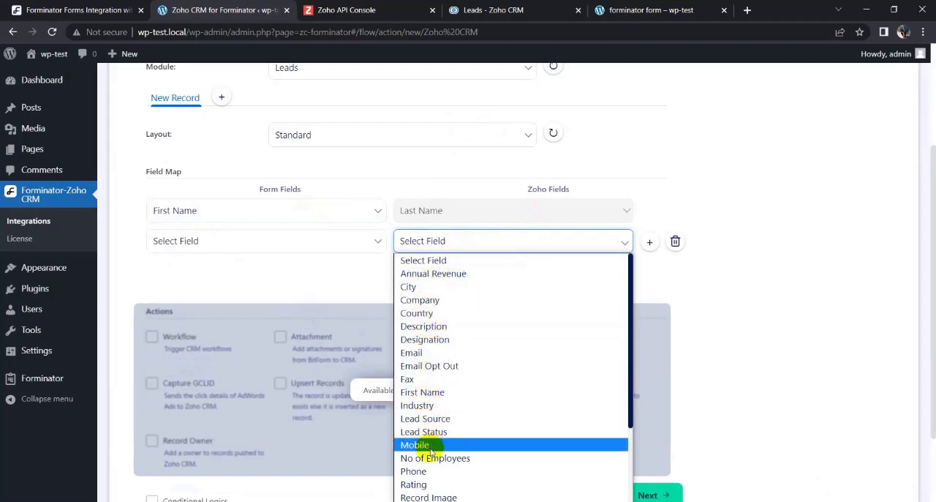
scroll(down, 3)
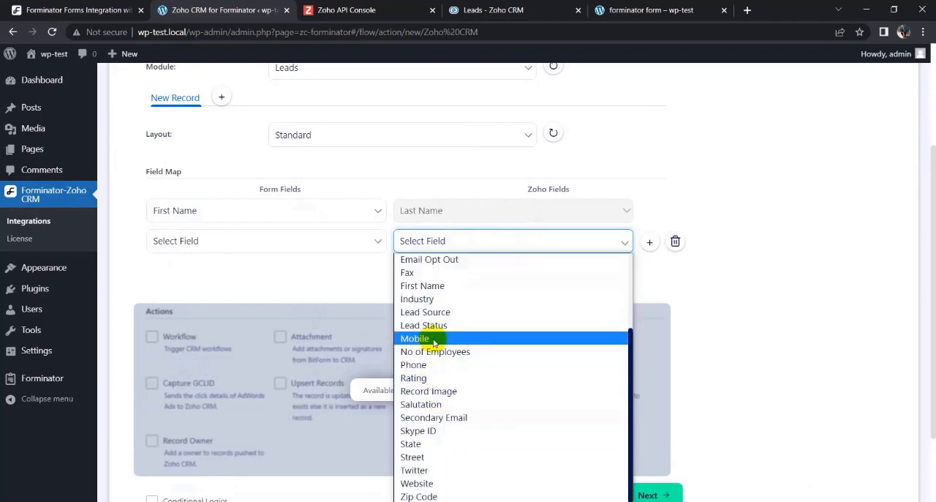
mouse_move(439, 325)
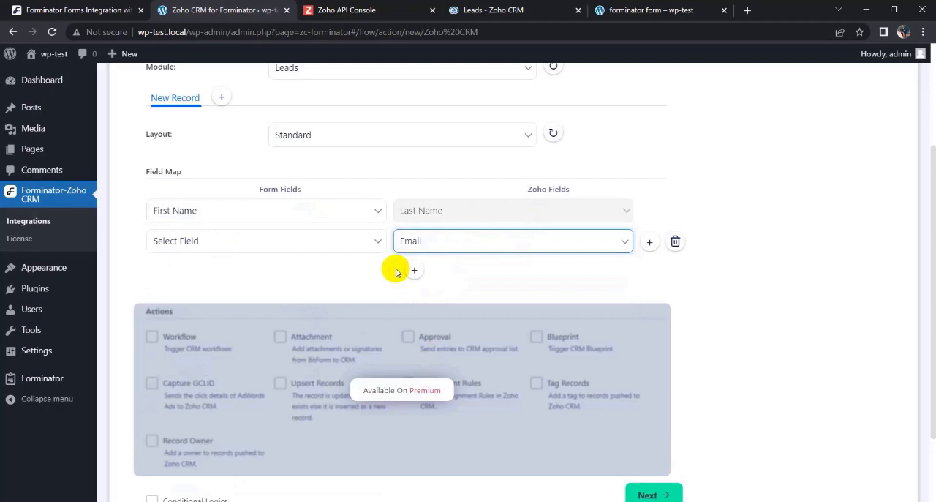
click(266, 240)
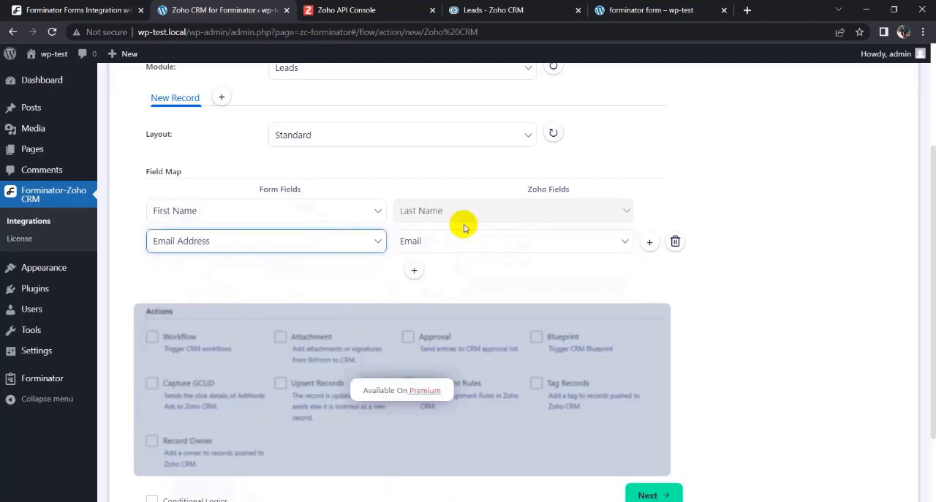
scroll(down, 3)
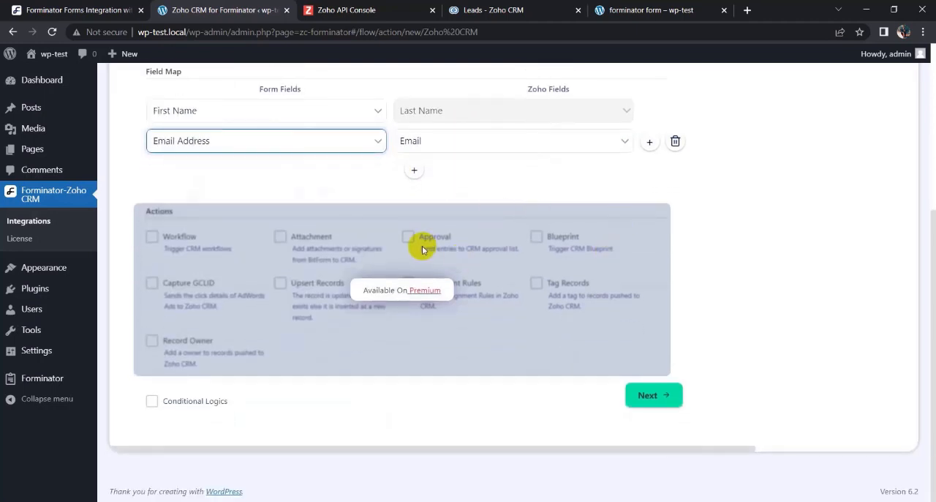
mouse_move(188, 407)
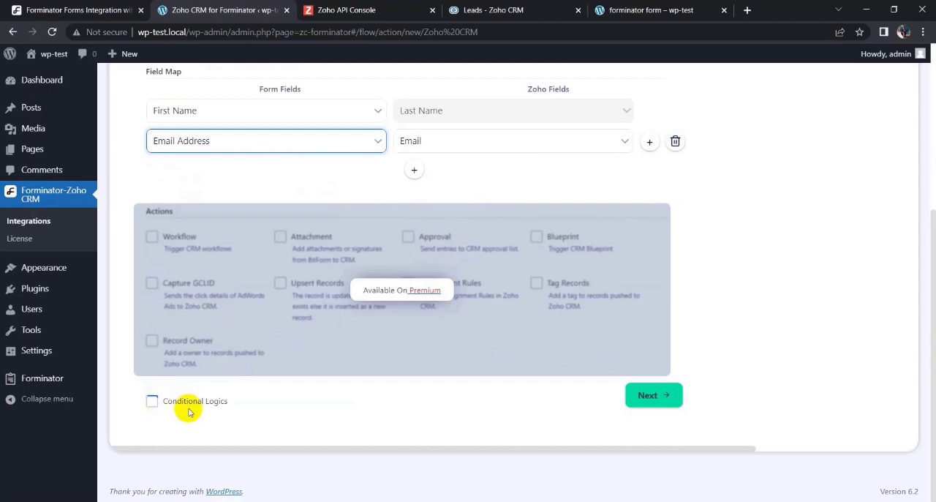
click(151, 401)
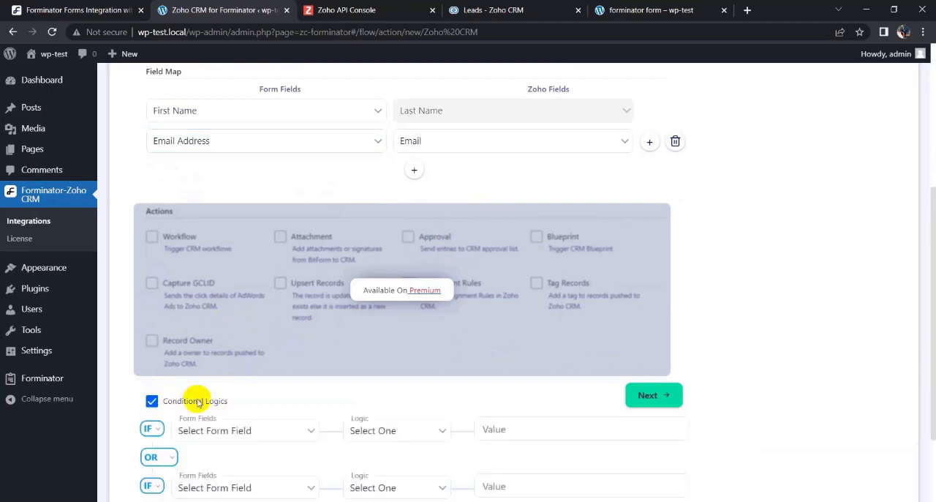
scroll(down, 3)
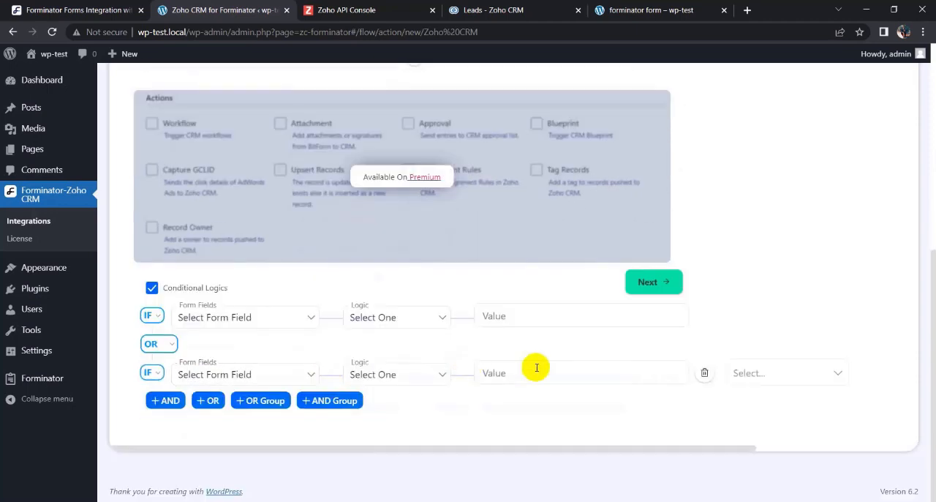
click(703, 372)
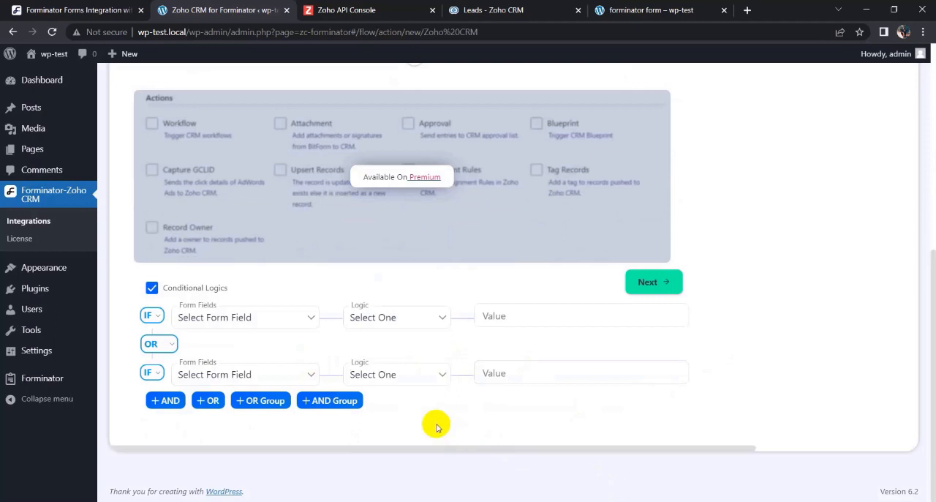
mouse_move(153, 287)
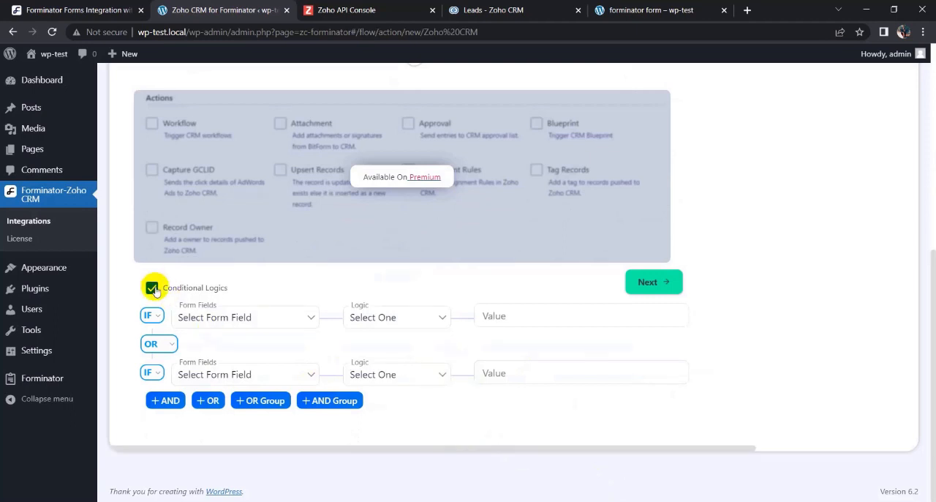
click(151, 286)
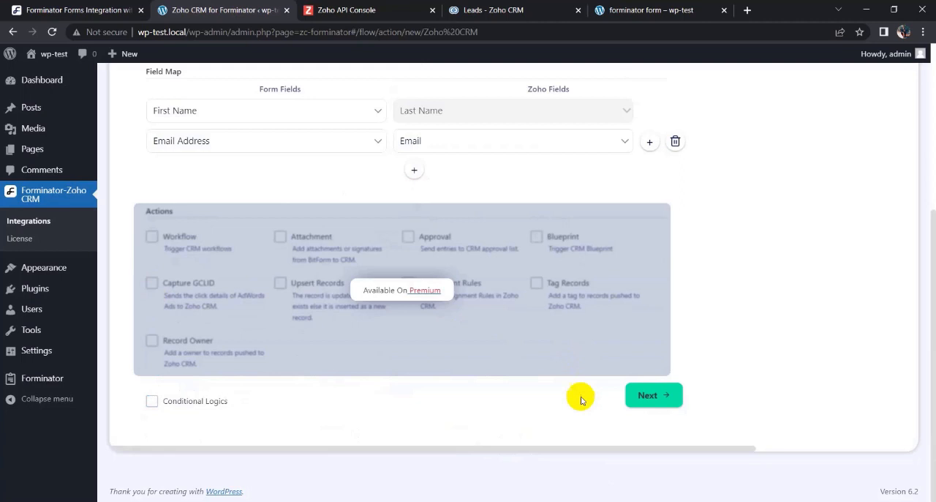
Step: Advance to the final step and save the Forminator-to-Zoho CRM integration
click(653, 395)
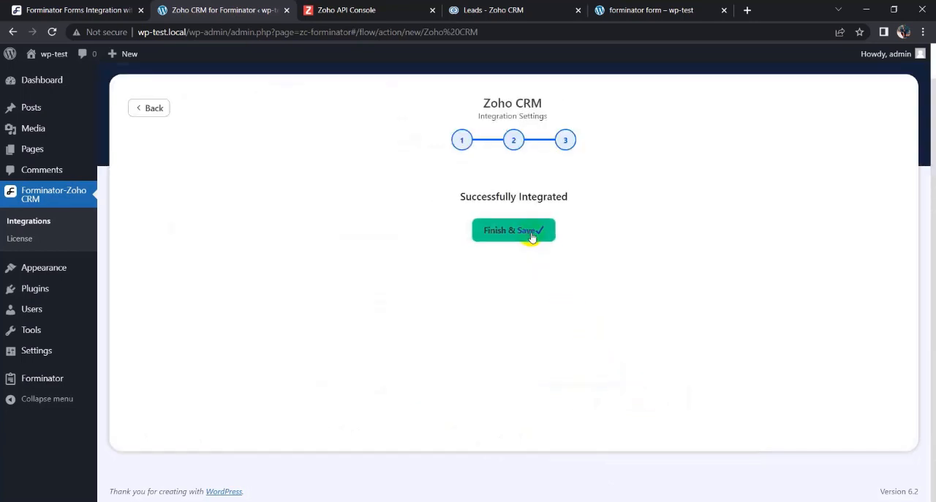
click(514, 230)
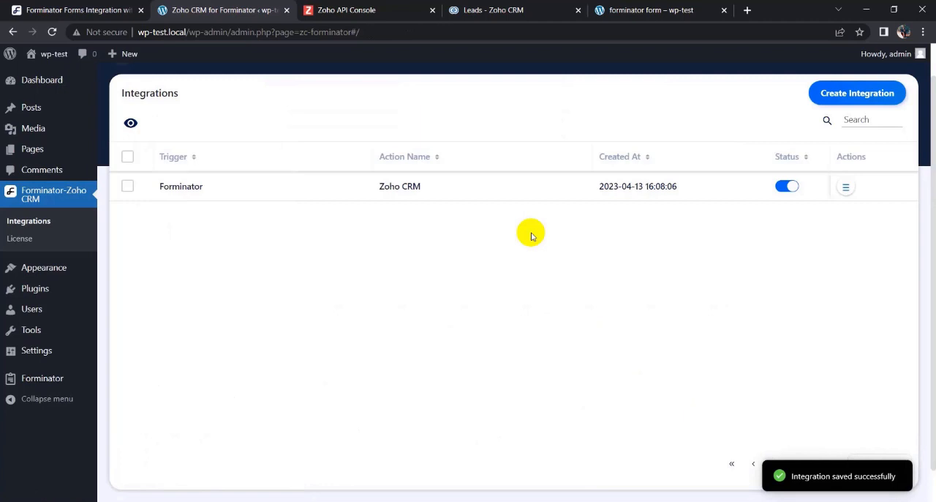
mouse_move(526, 243)
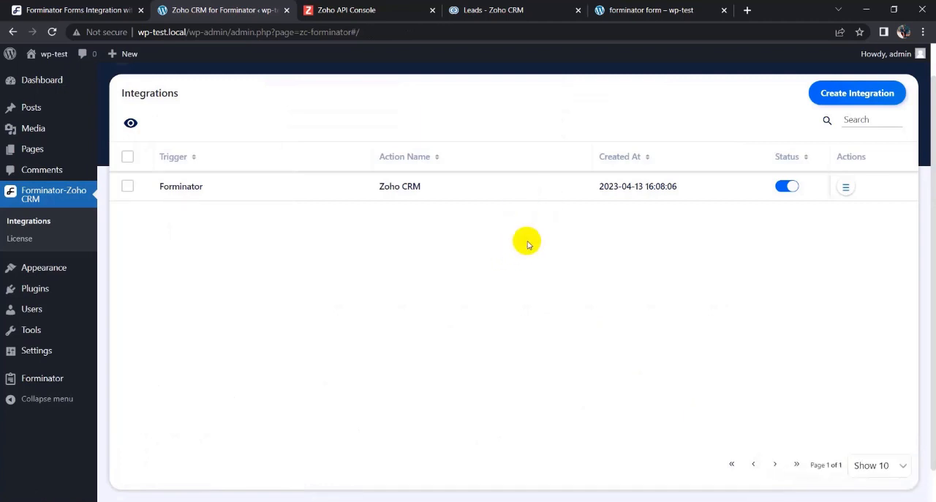
click(649, 10)
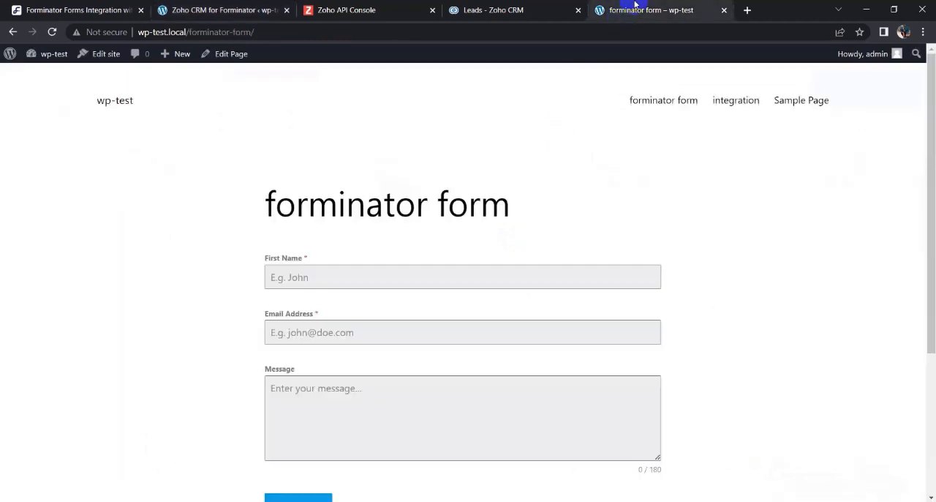
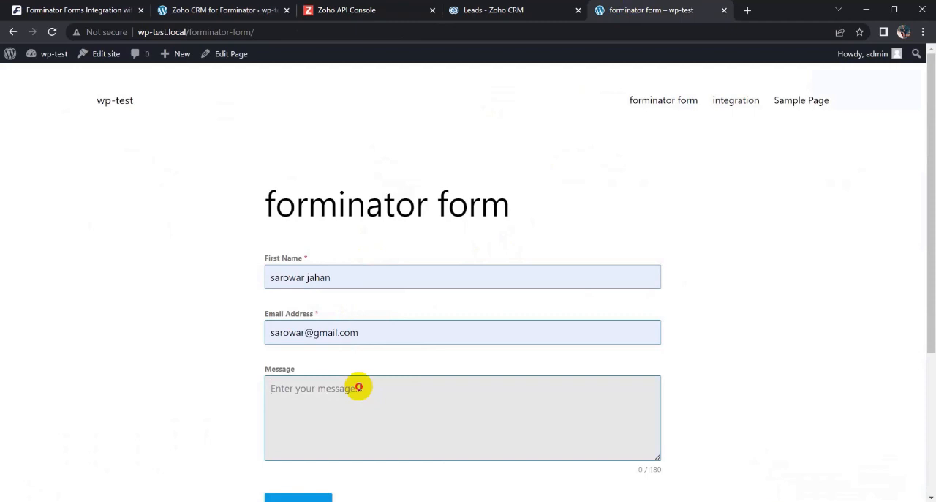
text(hello)
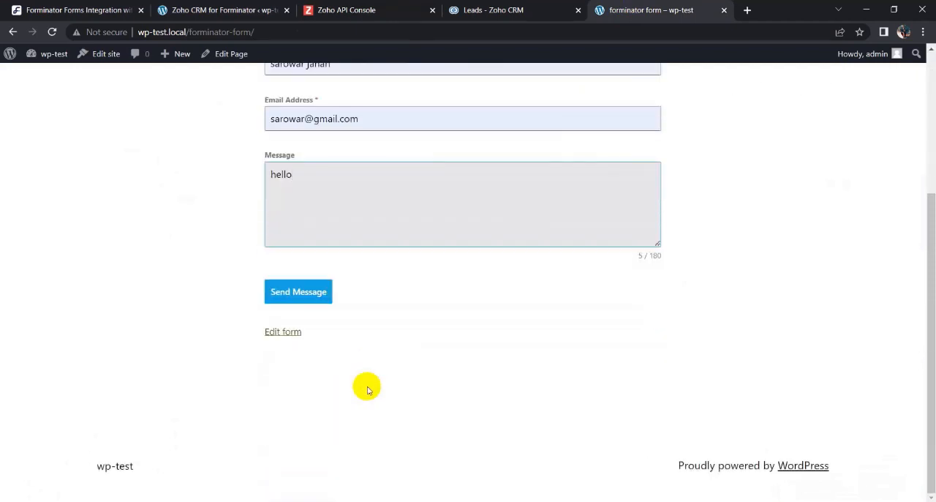
click(298, 292)
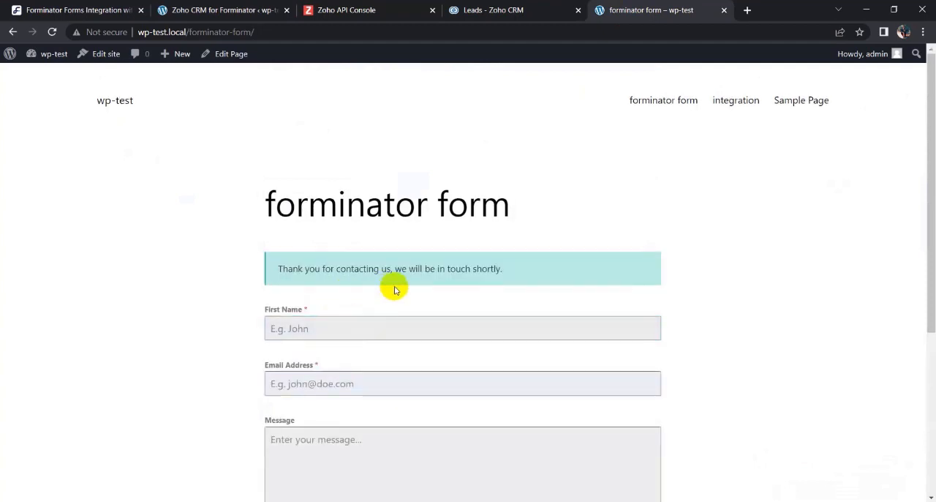
mouse_move(496, 171)
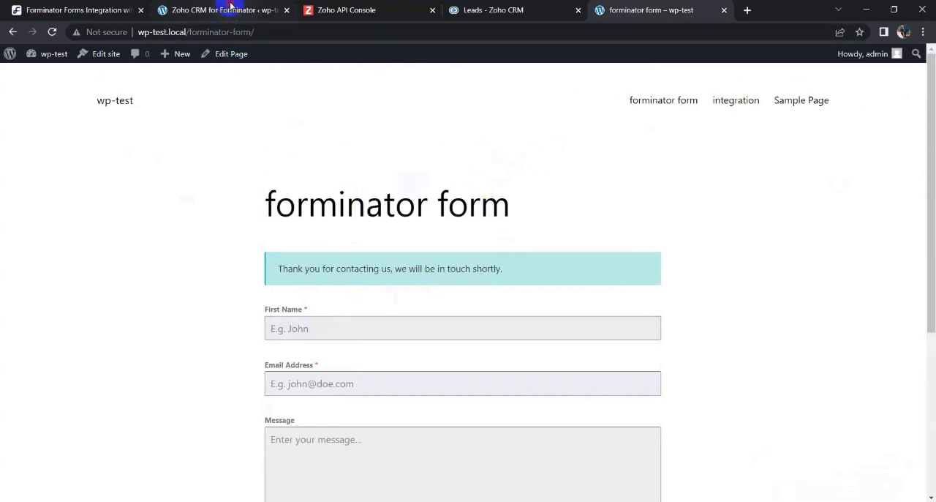
Step: Open the Zoho CRM integration's log to see the successful Leads submission
click(223, 9)
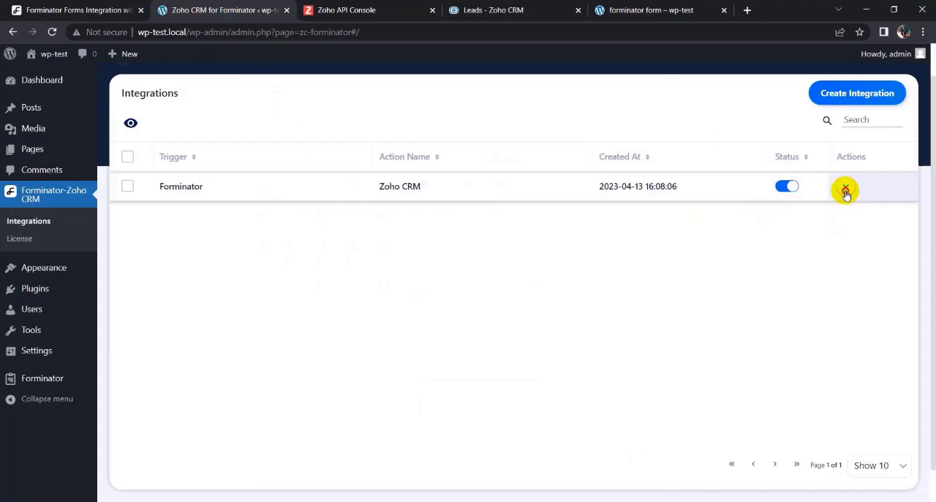
click(846, 188)
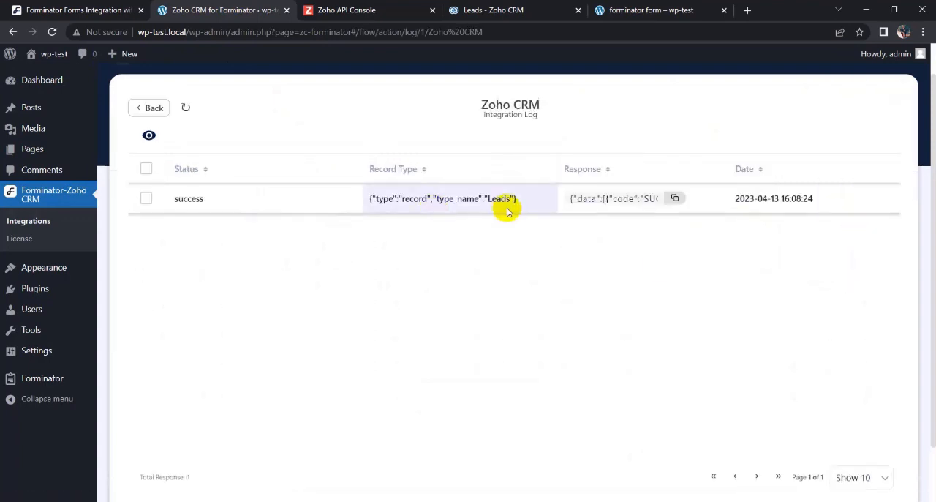
mouse_move(408, 218)
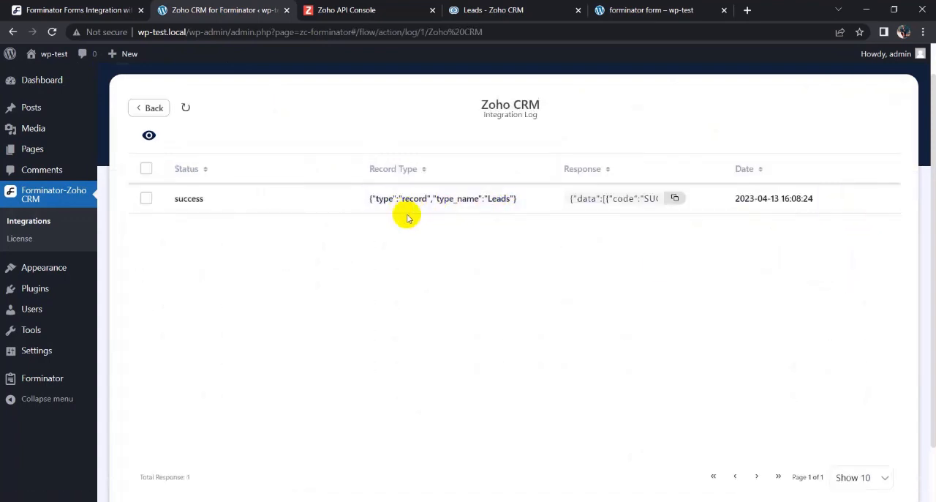
mouse_move(438, 157)
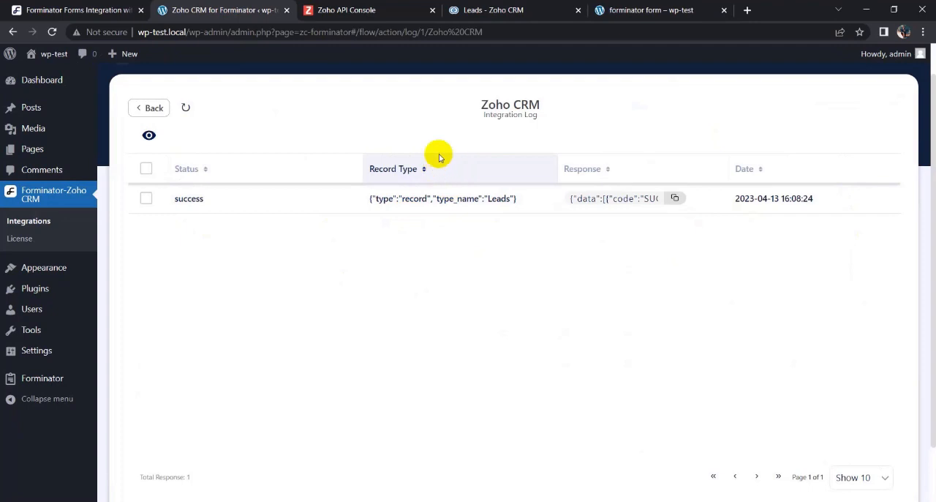
mouse_move(494, 10)
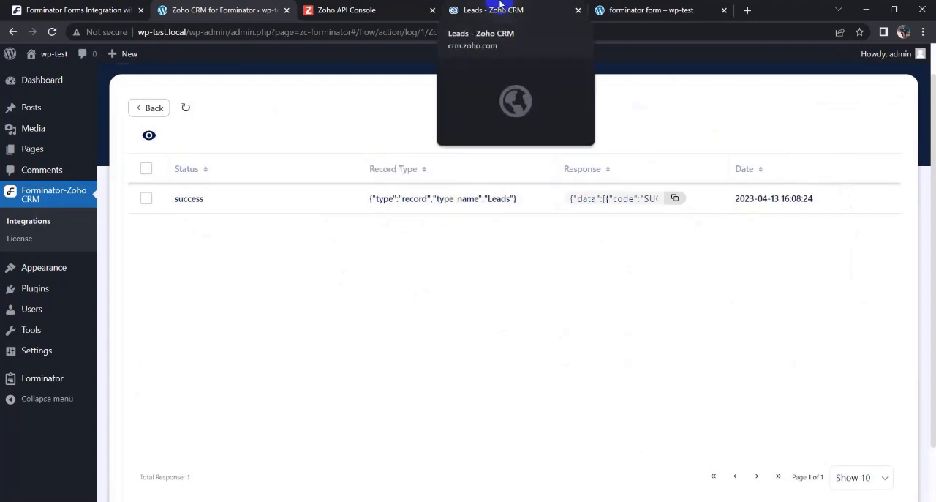
Step: View the Zoho CRM Leads list showing the new lead from the test submission
click(493, 10)
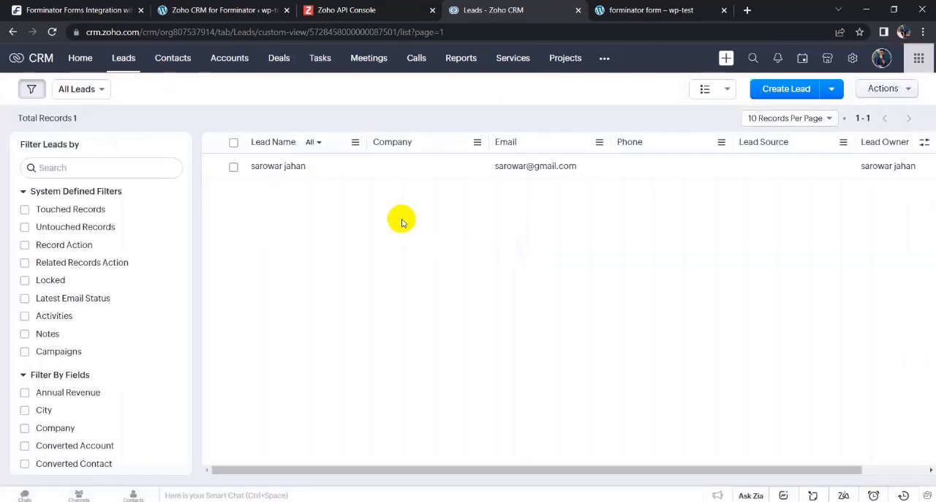
mouse_move(379, 233)
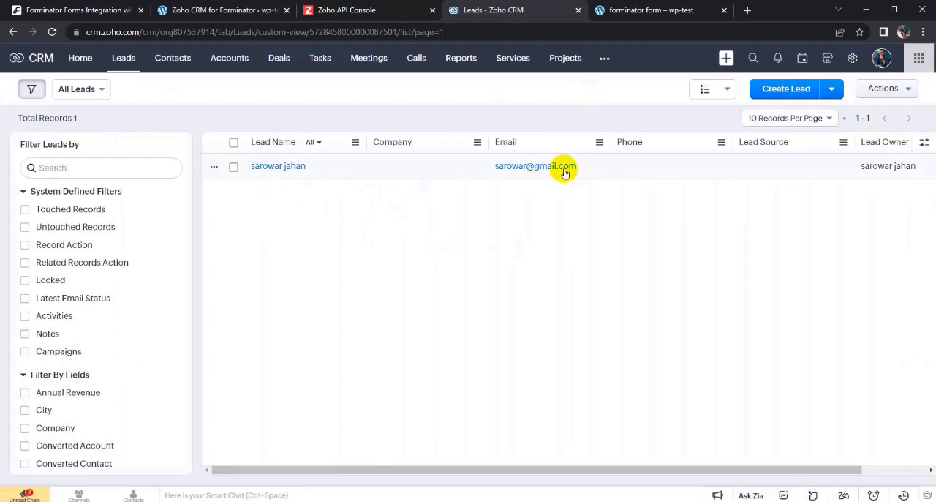
mouse_move(392, 208)
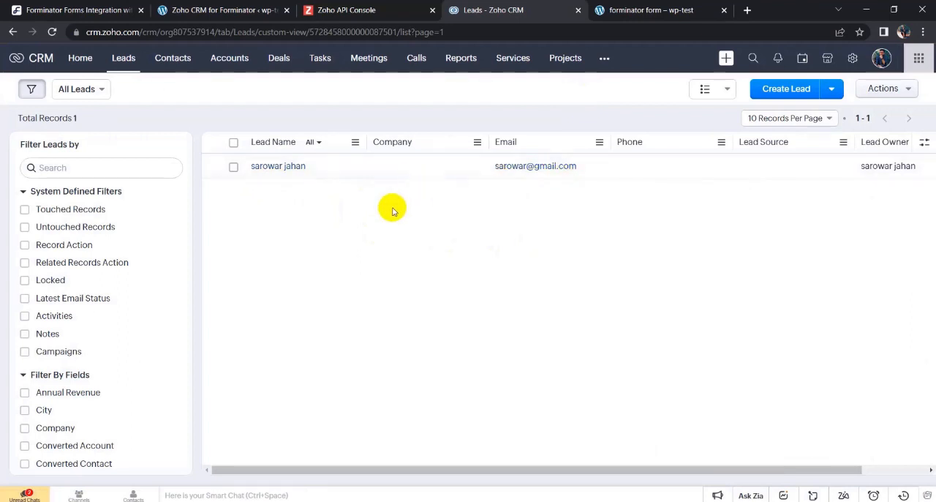